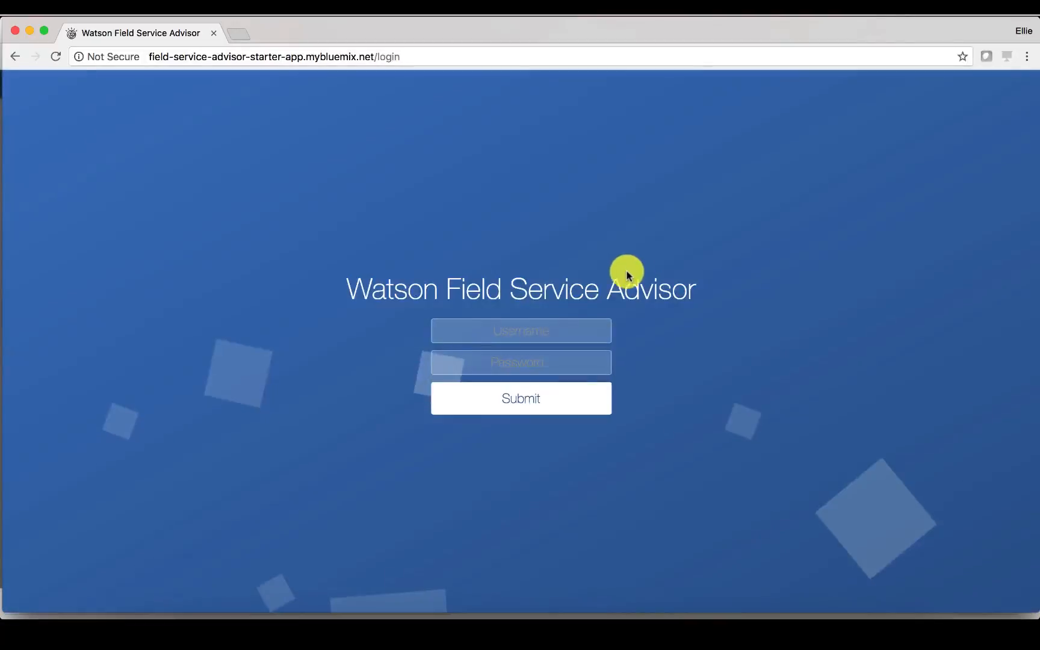
Step: Sign in to the starter app with the watson username and password
text(watson)
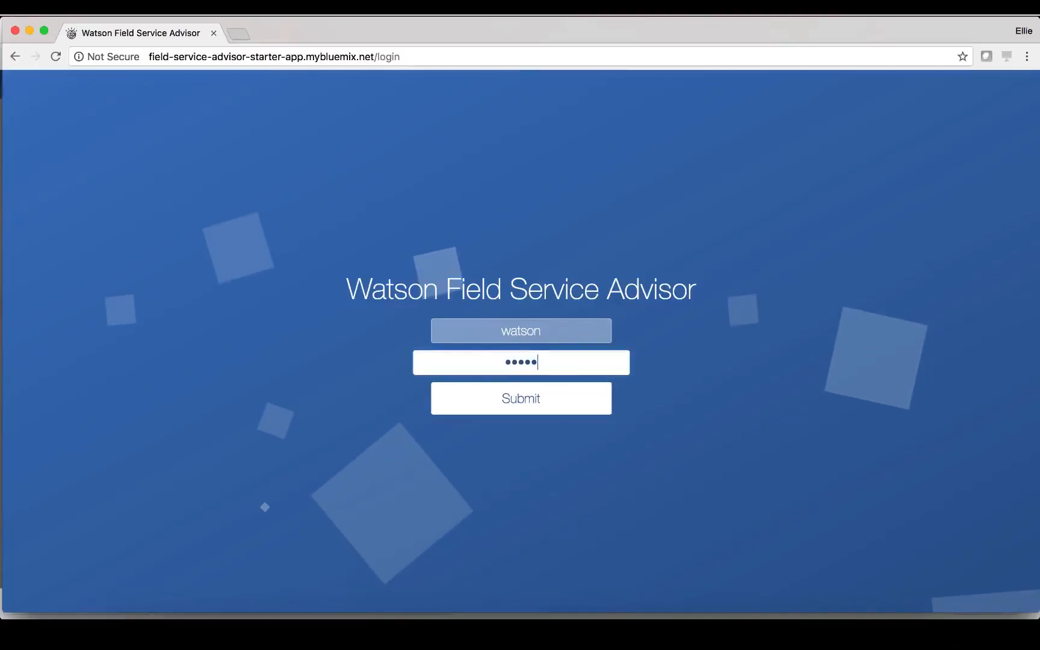
click(520, 398)
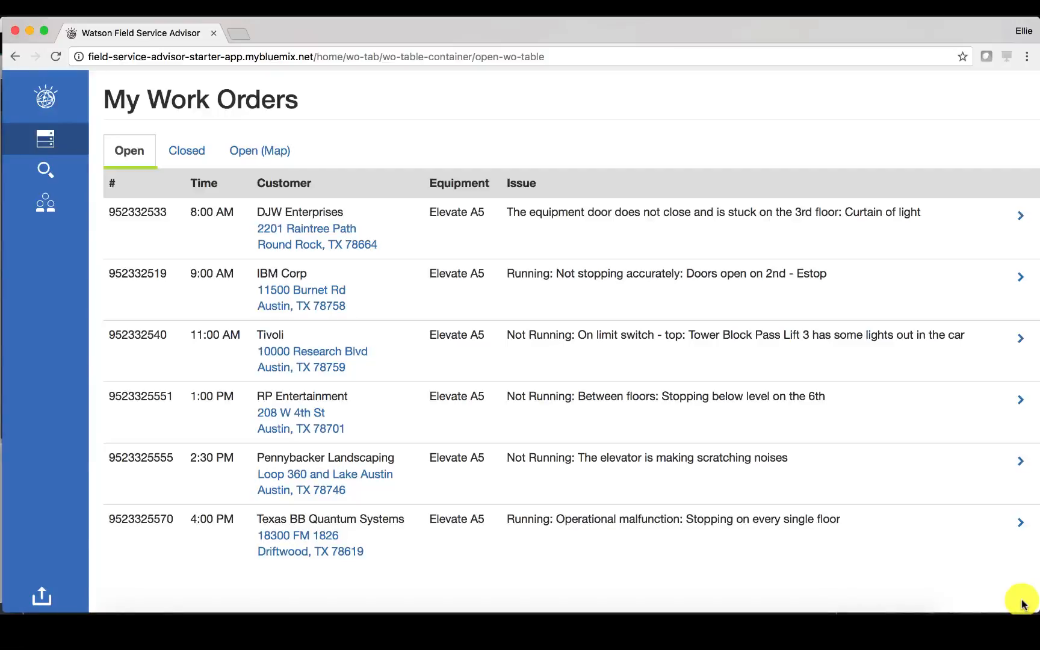
mouse_move(863, 502)
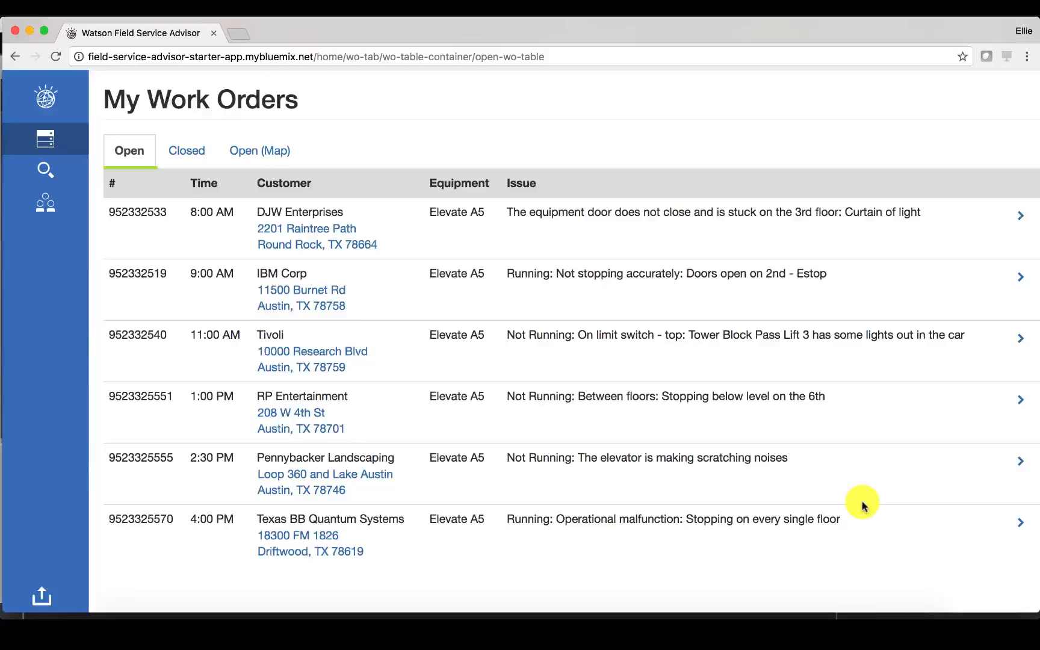
mouse_move(579, 327)
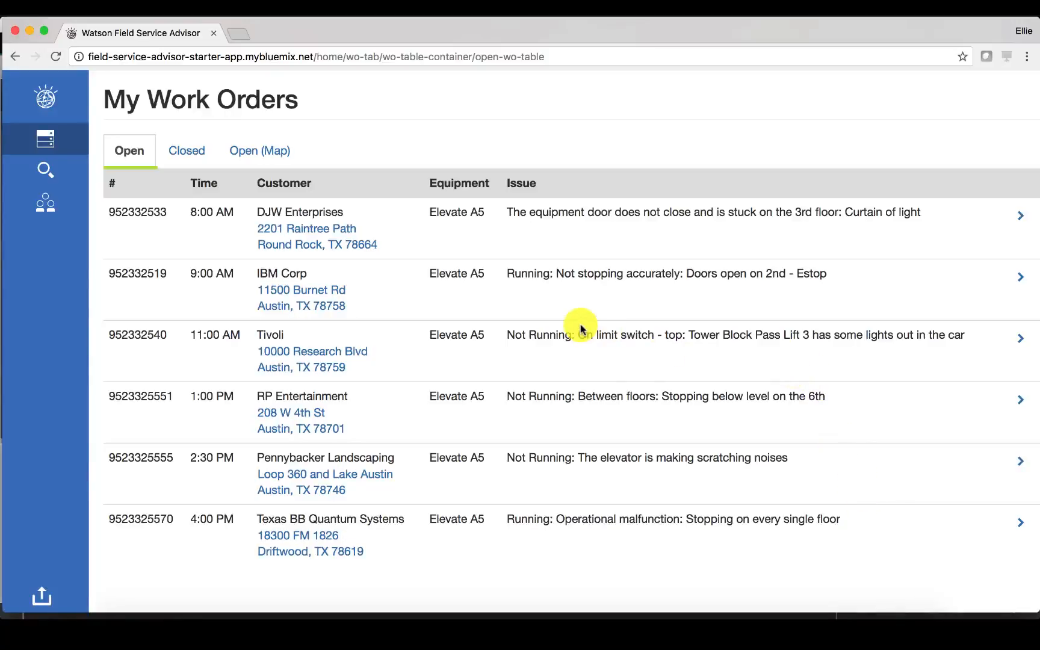
mouse_move(317, 265)
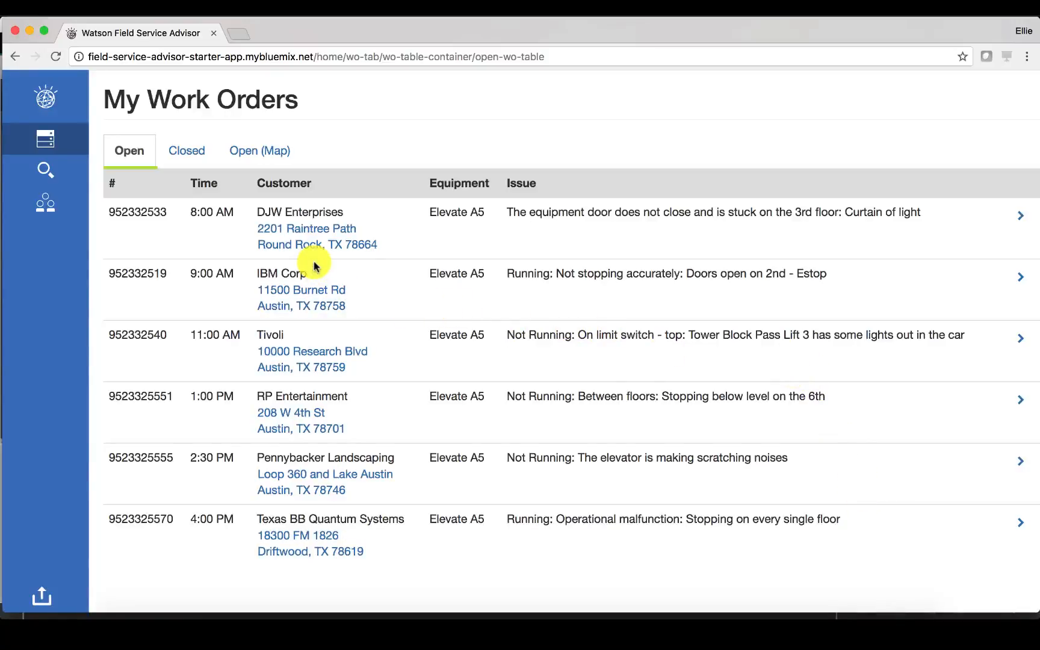
click(187, 151)
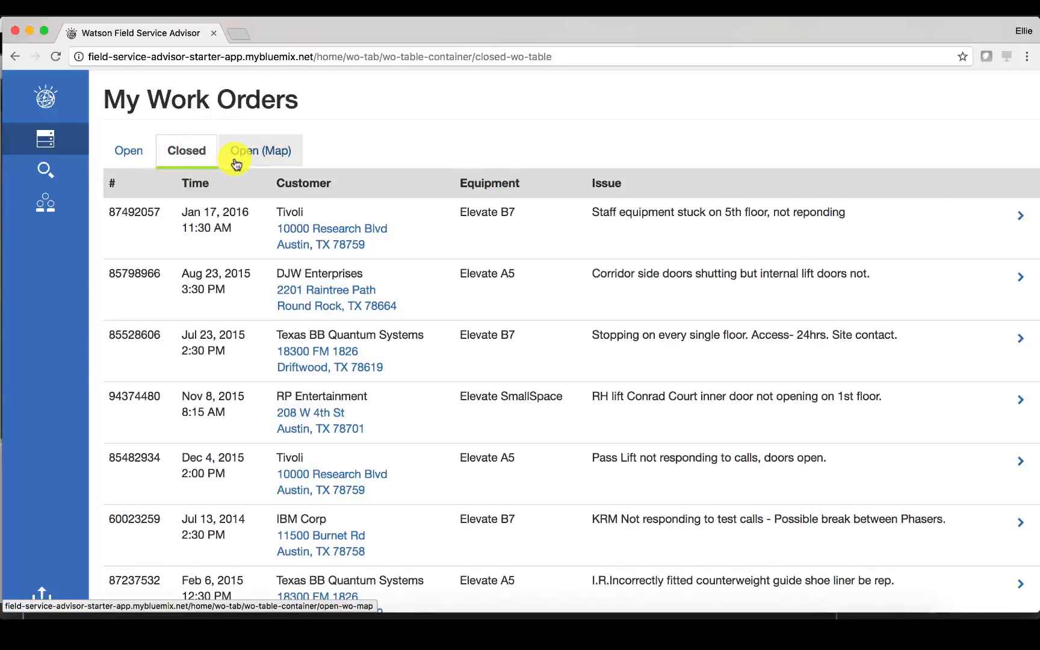
click(260, 150)
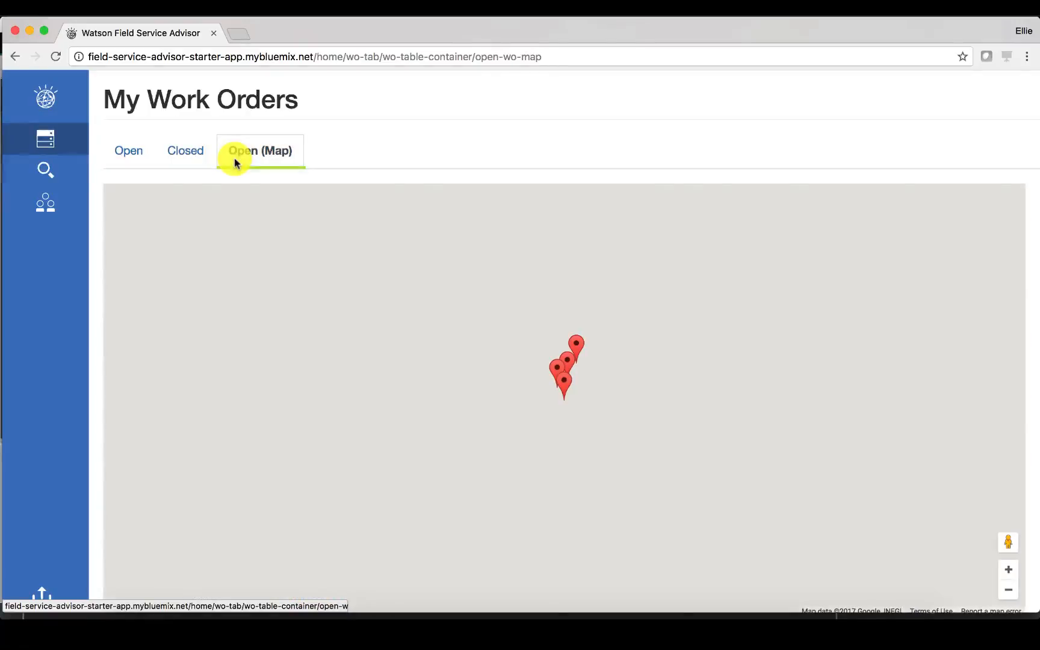
click(260, 150)
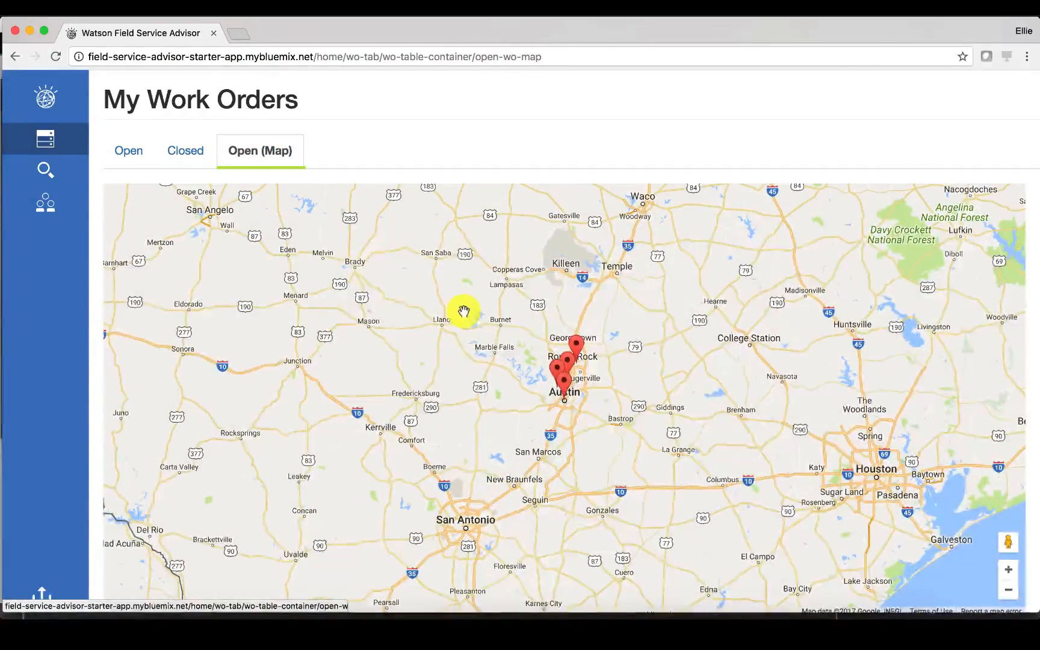
mouse_move(564, 368)
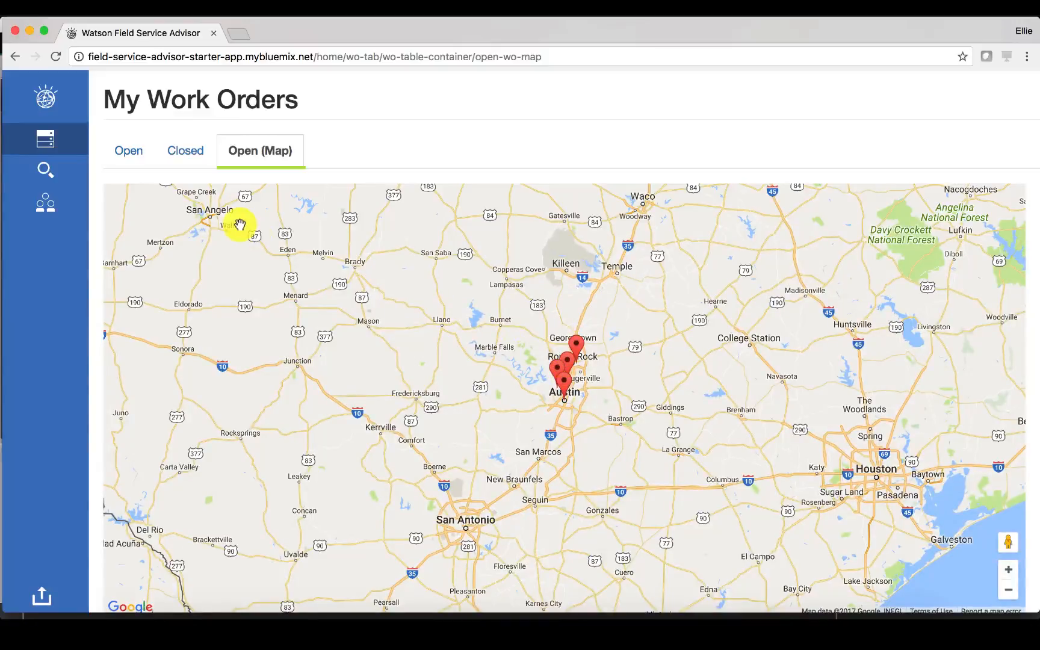
mouse_move(129, 149)
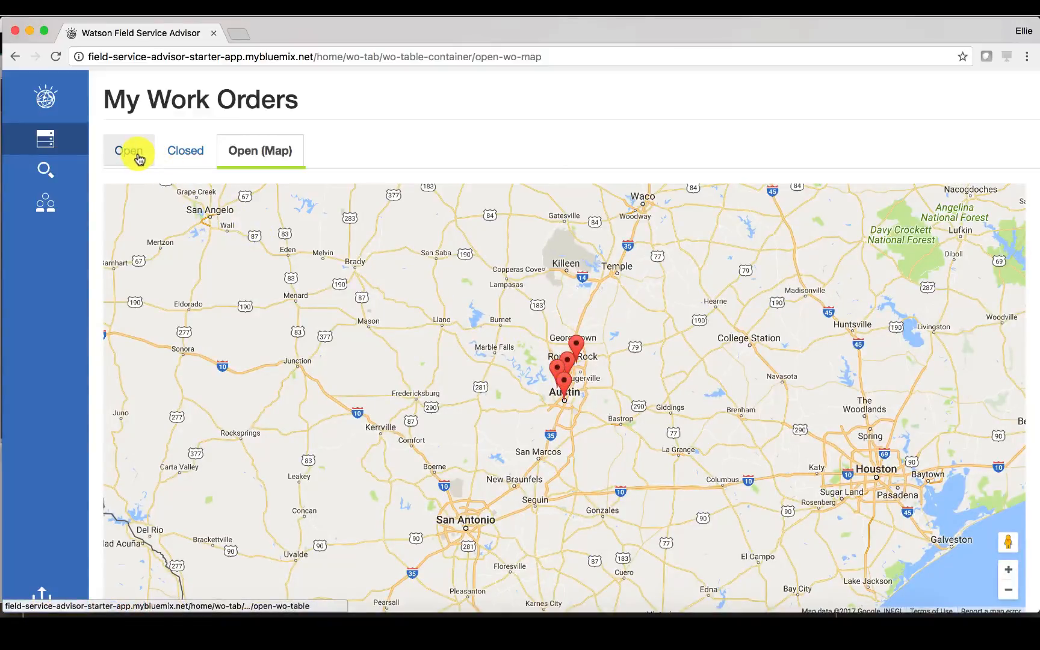
click(129, 150)
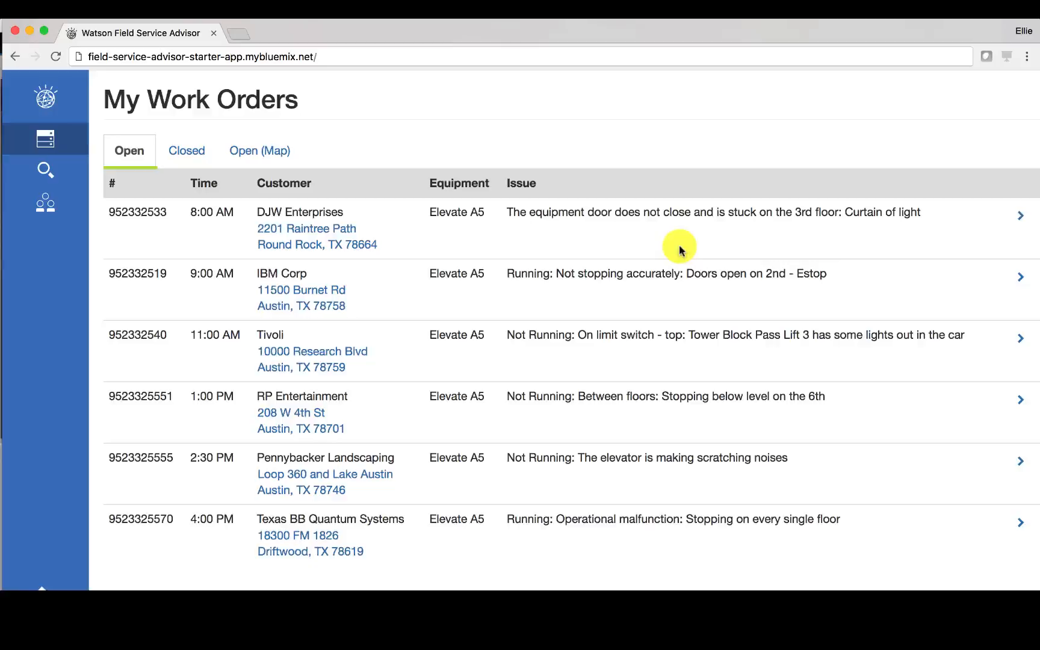
mouse_move(481, 232)
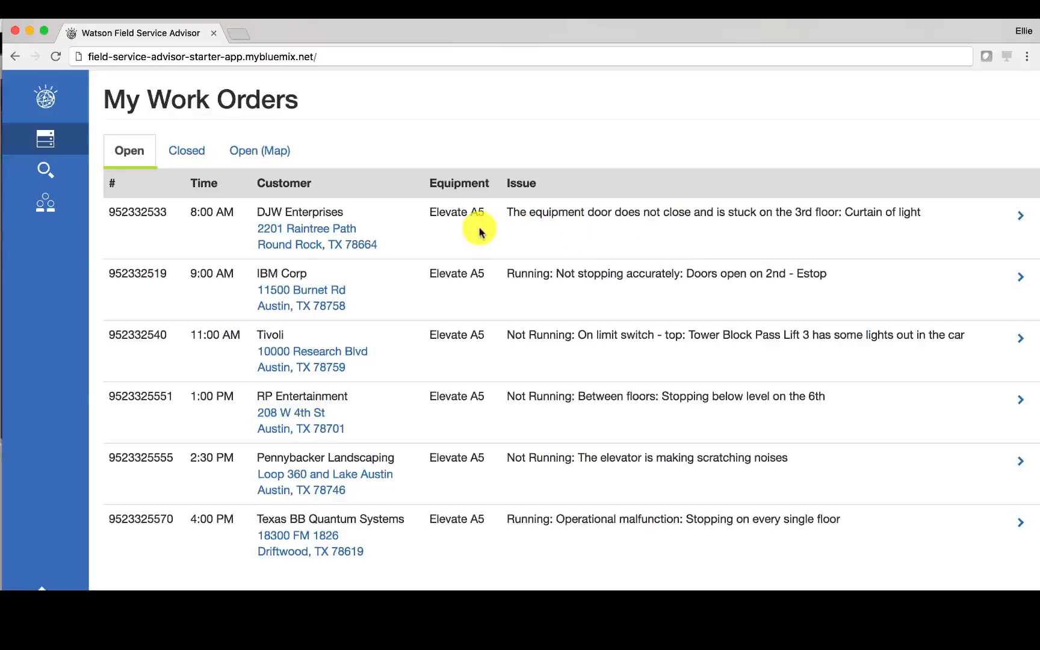
mouse_move(701, 216)
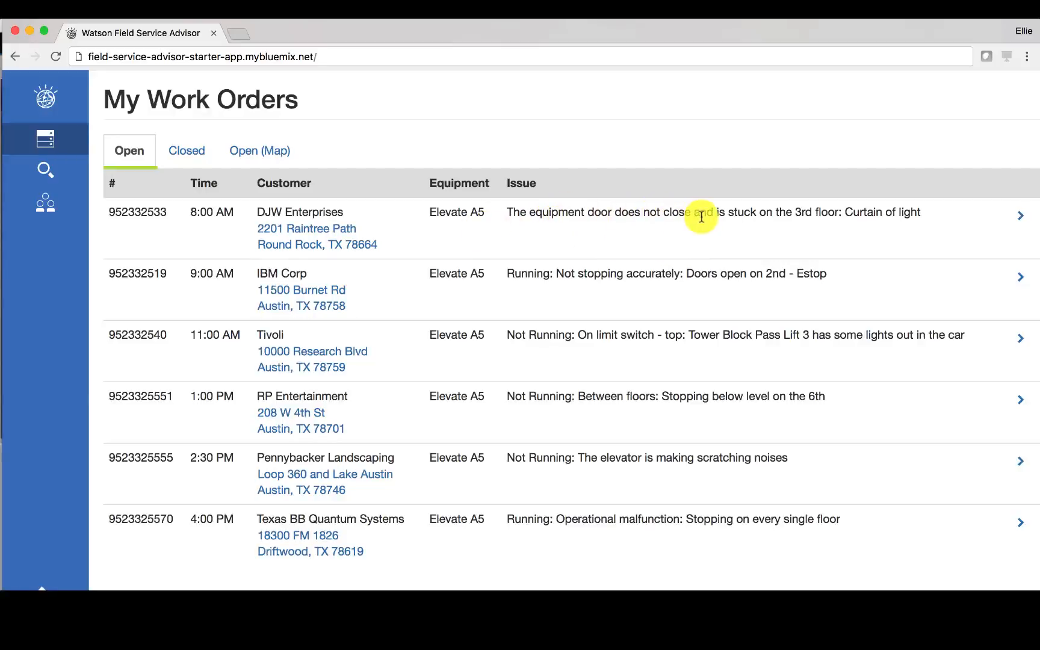
mouse_move(830, 216)
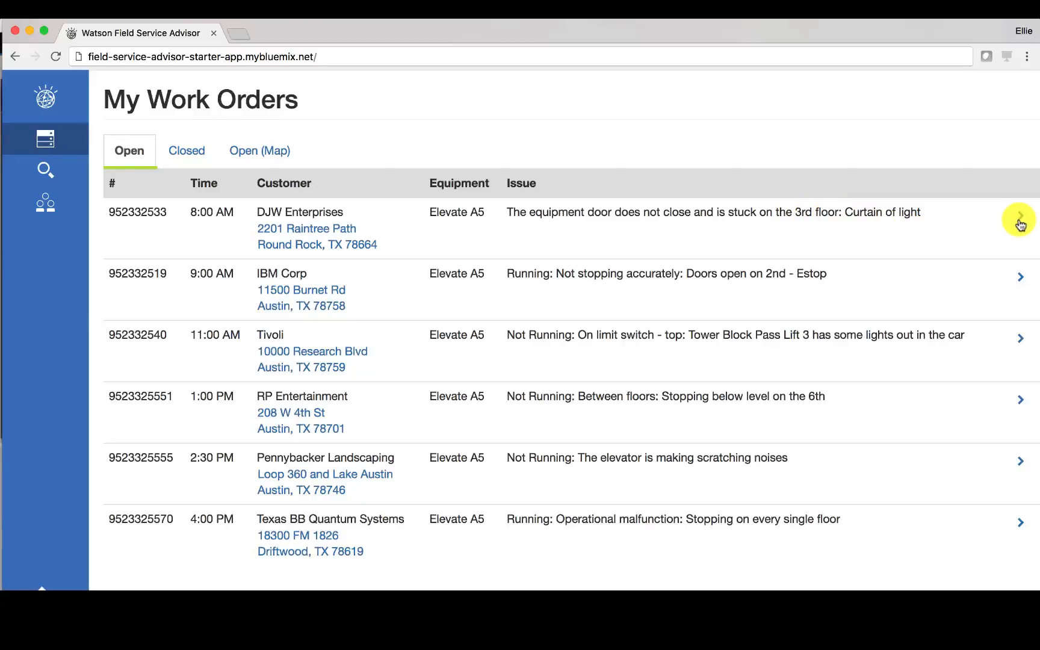
Step: Show the details panel for DJW Enterprises' work order 952332533
click(1019, 219)
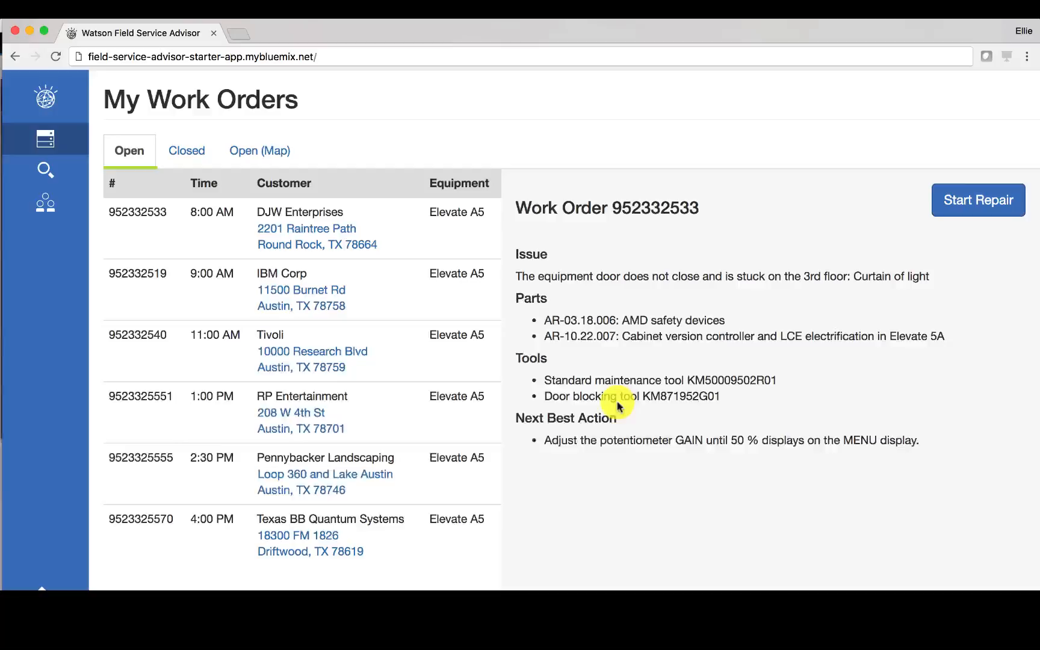
mouse_move(610, 456)
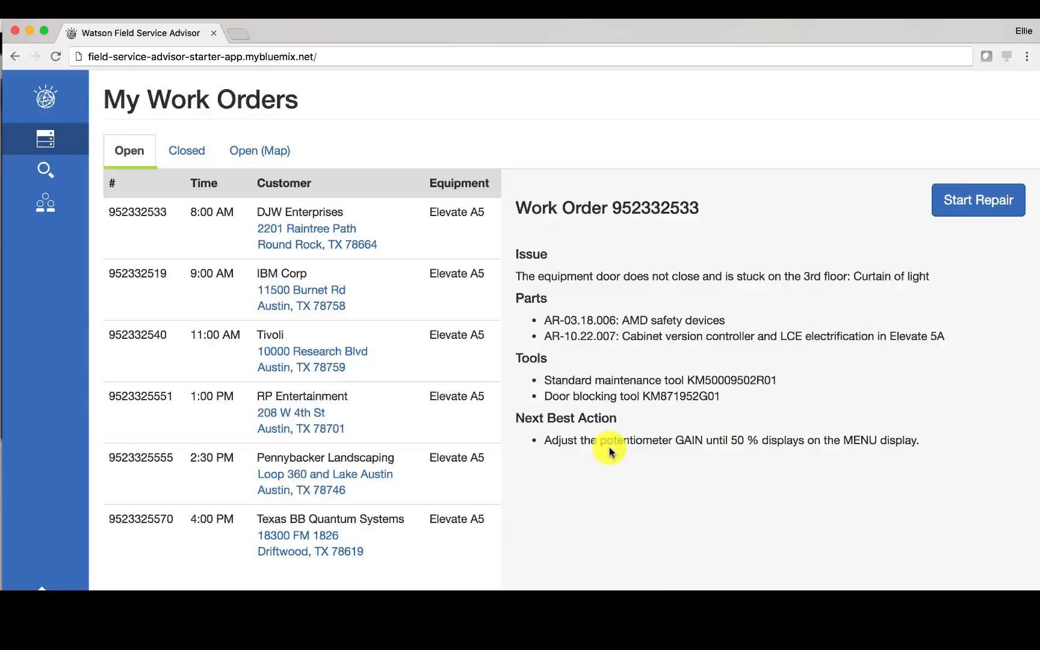
mouse_move(592, 431)
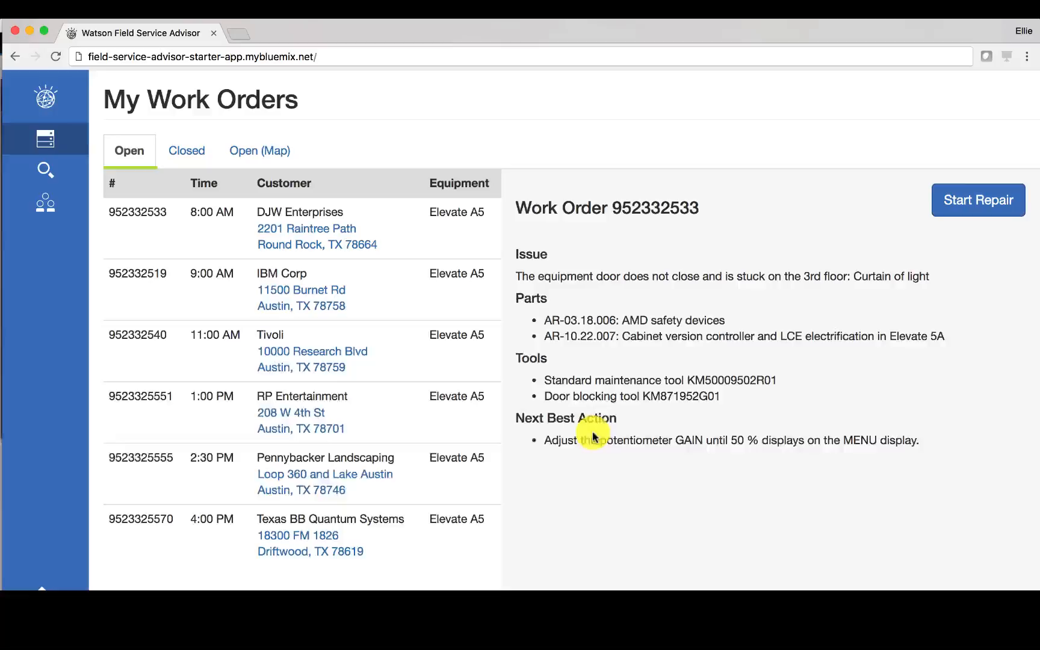
mouse_move(978, 200)
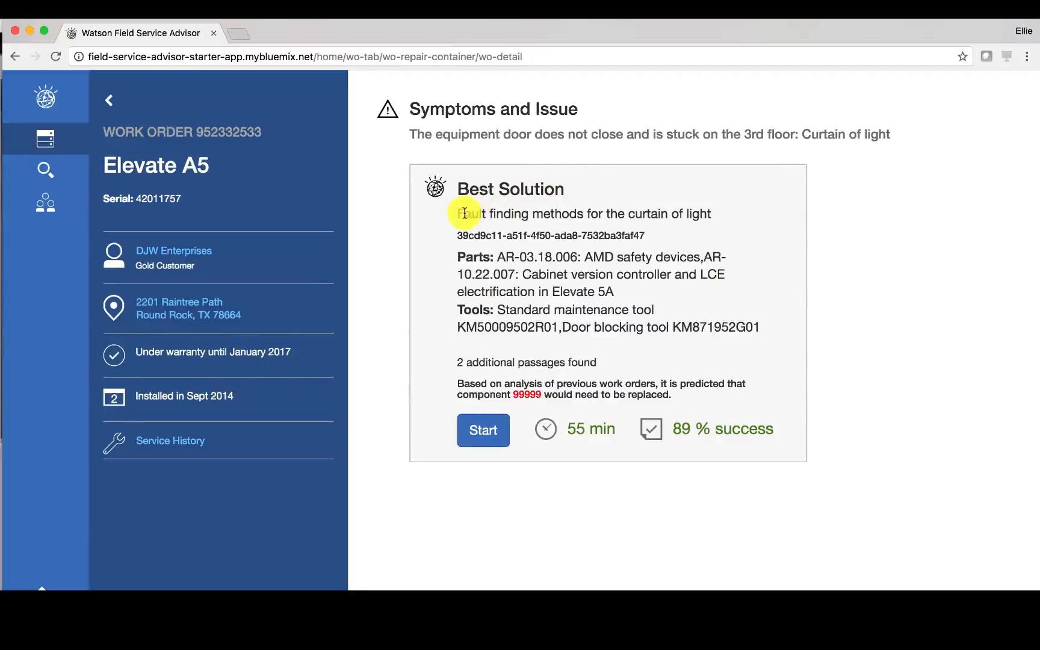
mouse_move(617, 192)
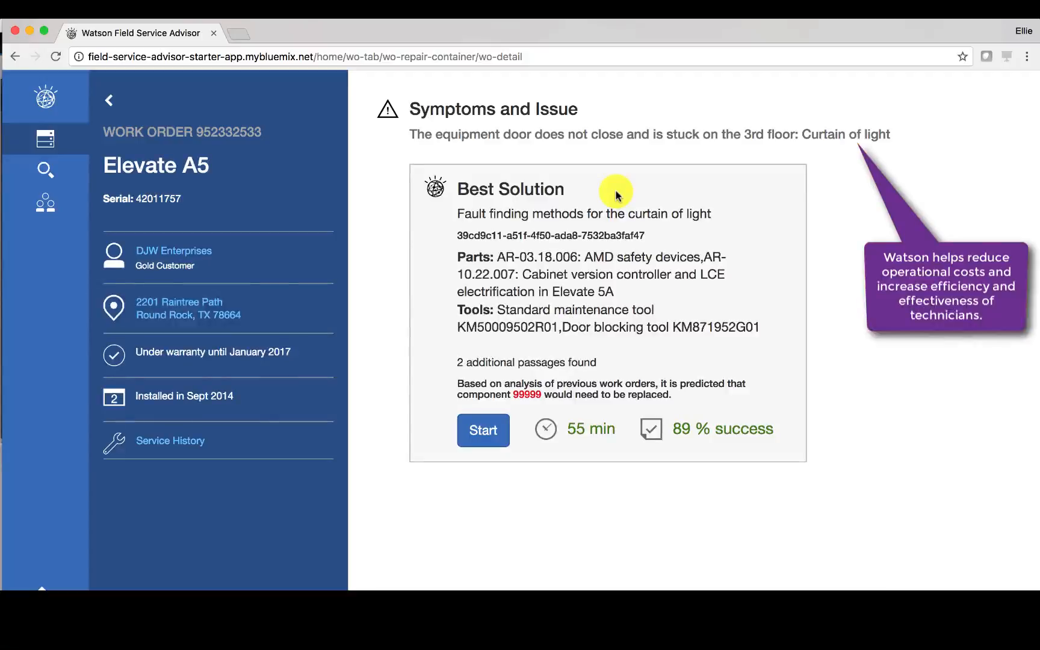
mouse_move(559, 377)
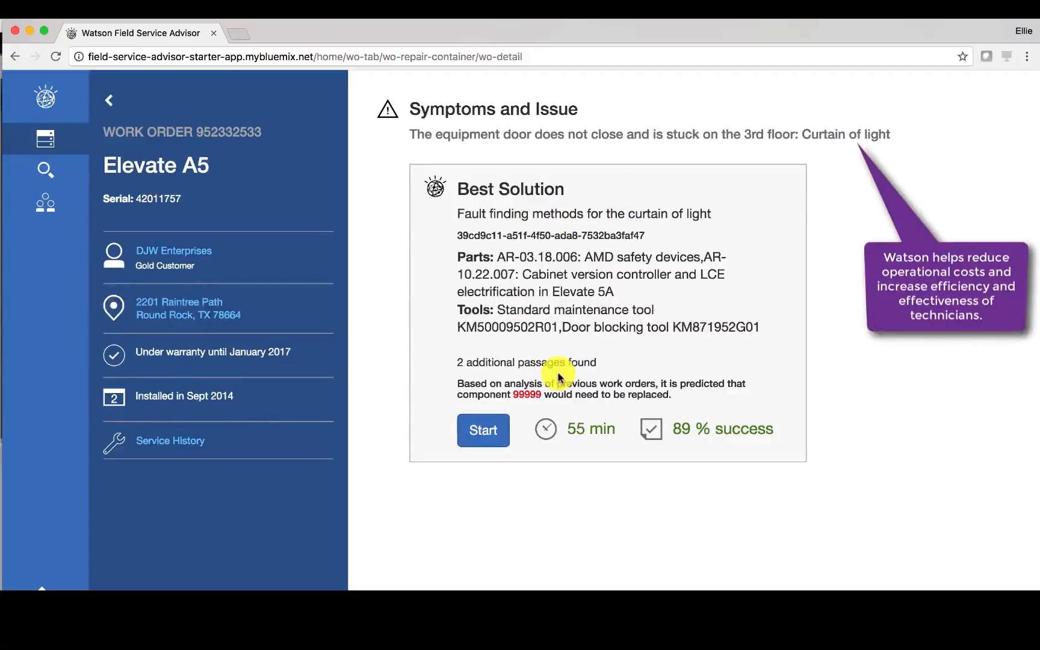
mouse_move(565, 352)
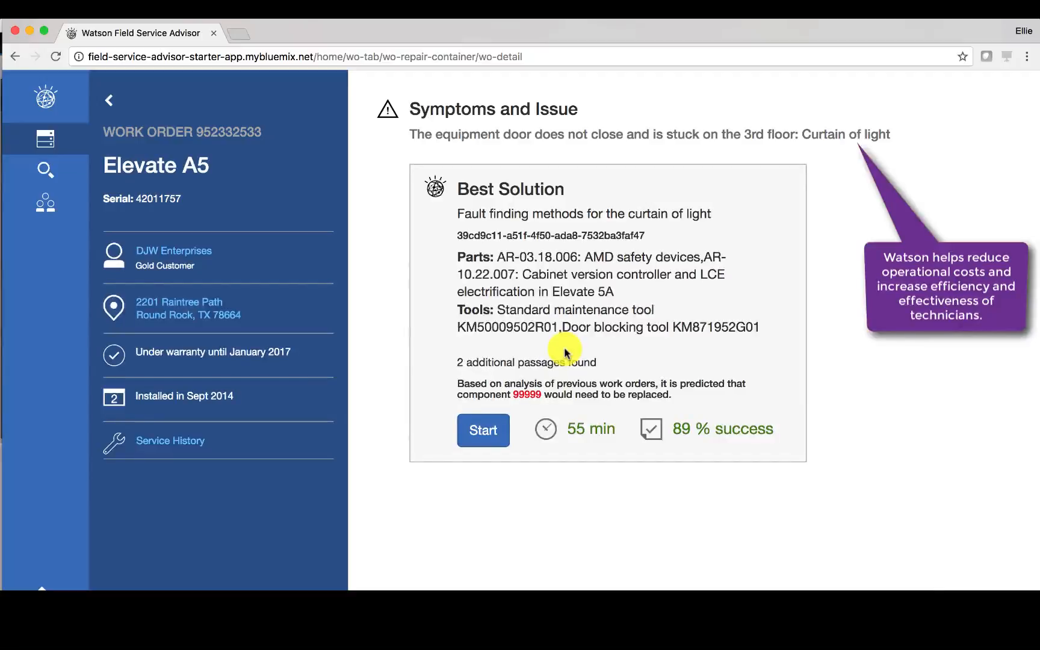
mouse_move(370, 300)
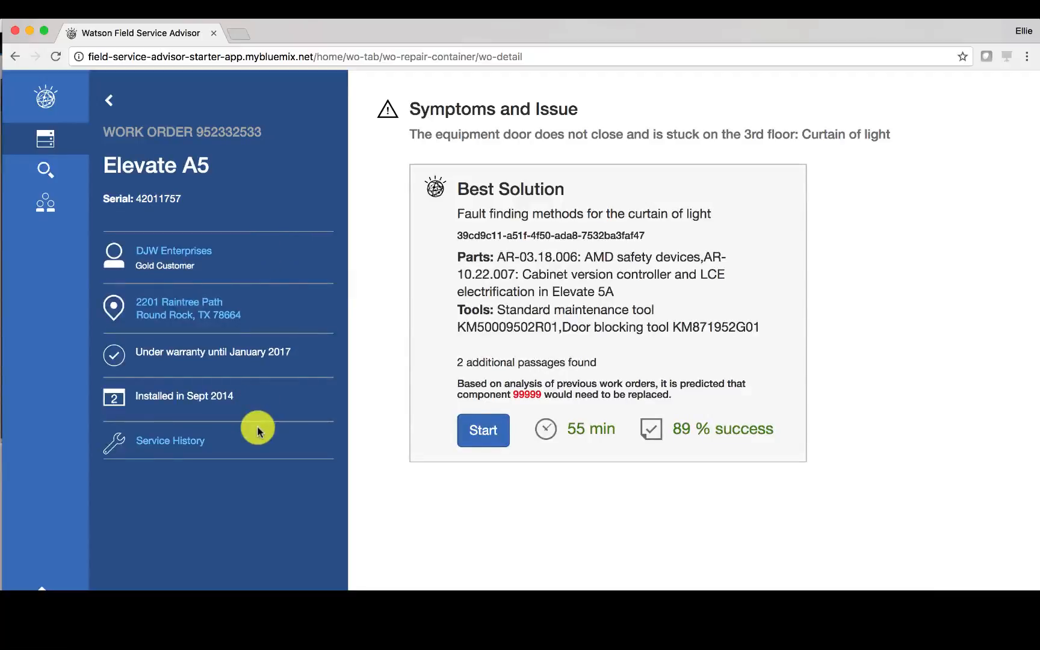
Step: Start the repair for work order 952332533, revealing the 89% best solution
click(170, 441)
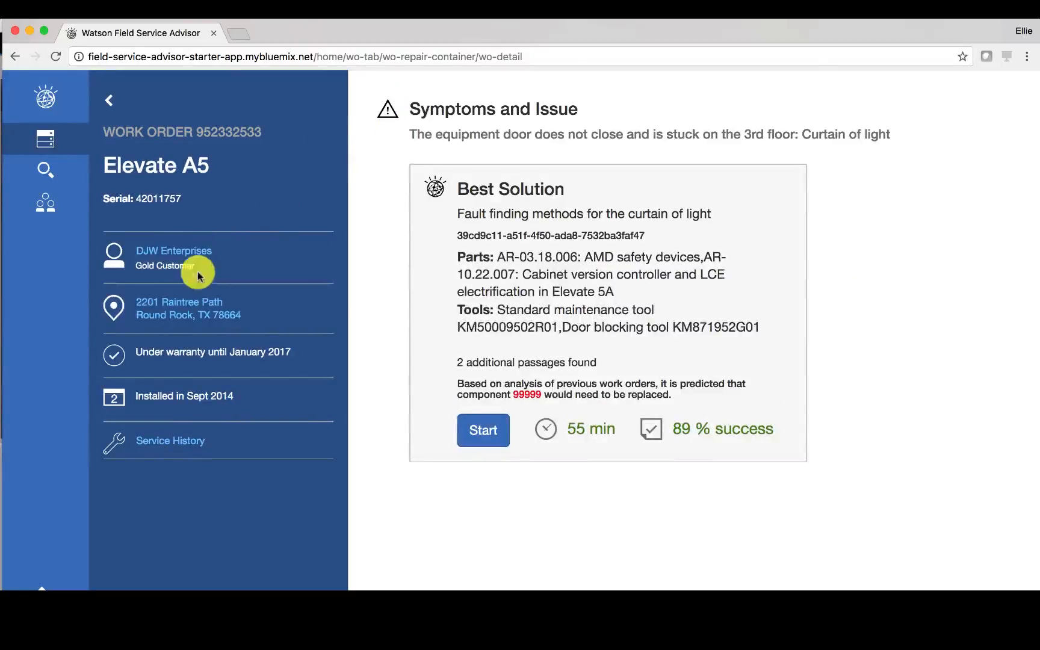
mouse_move(223, 346)
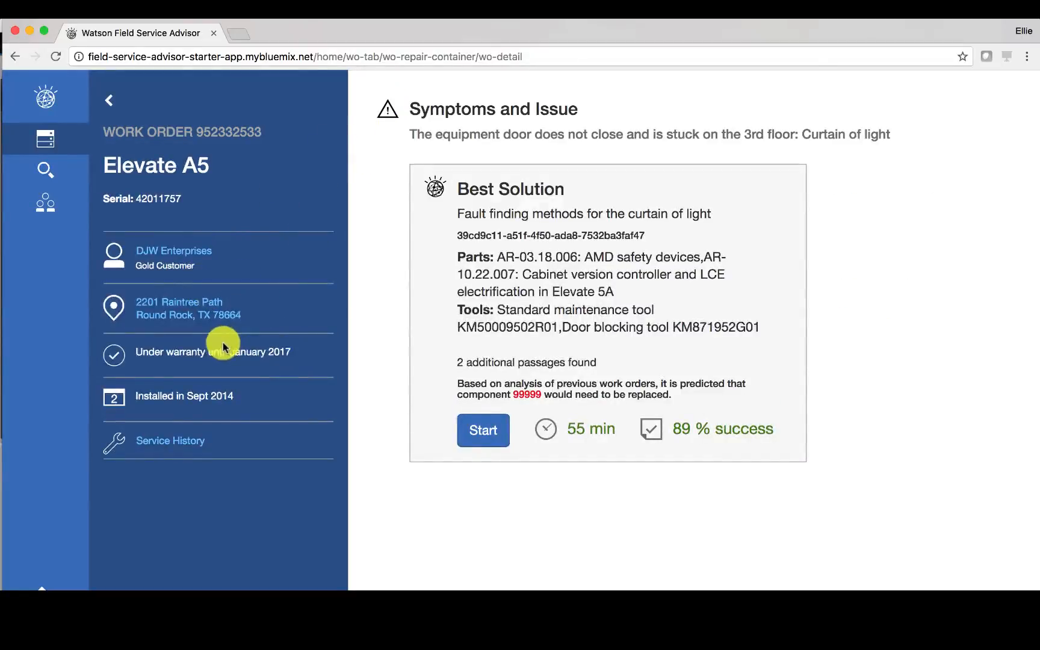
mouse_move(232, 393)
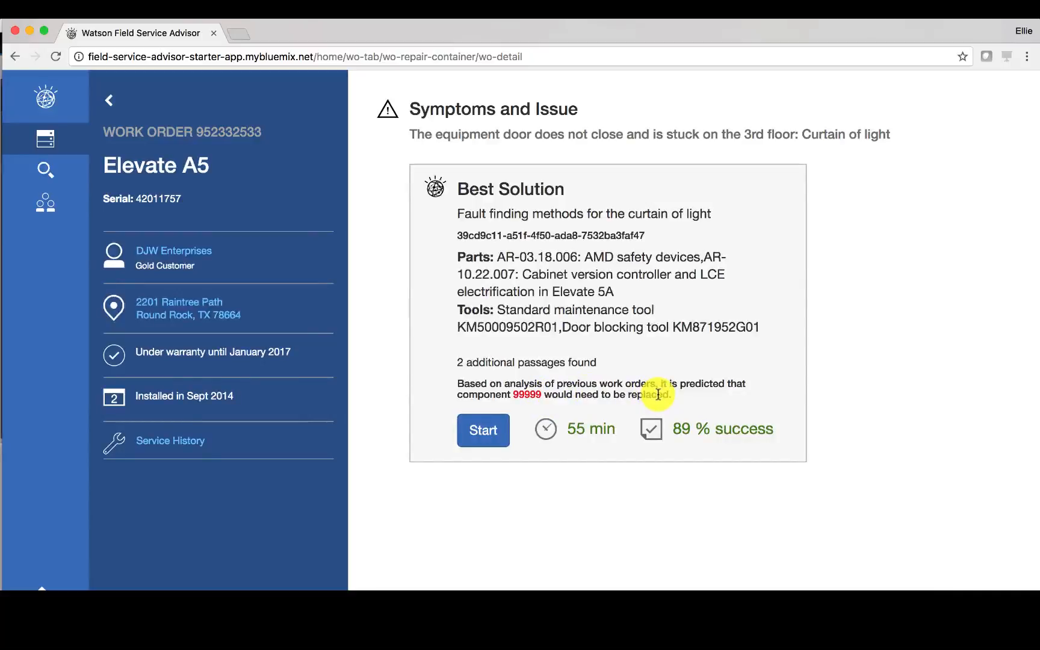
mouse_move(632, 389)
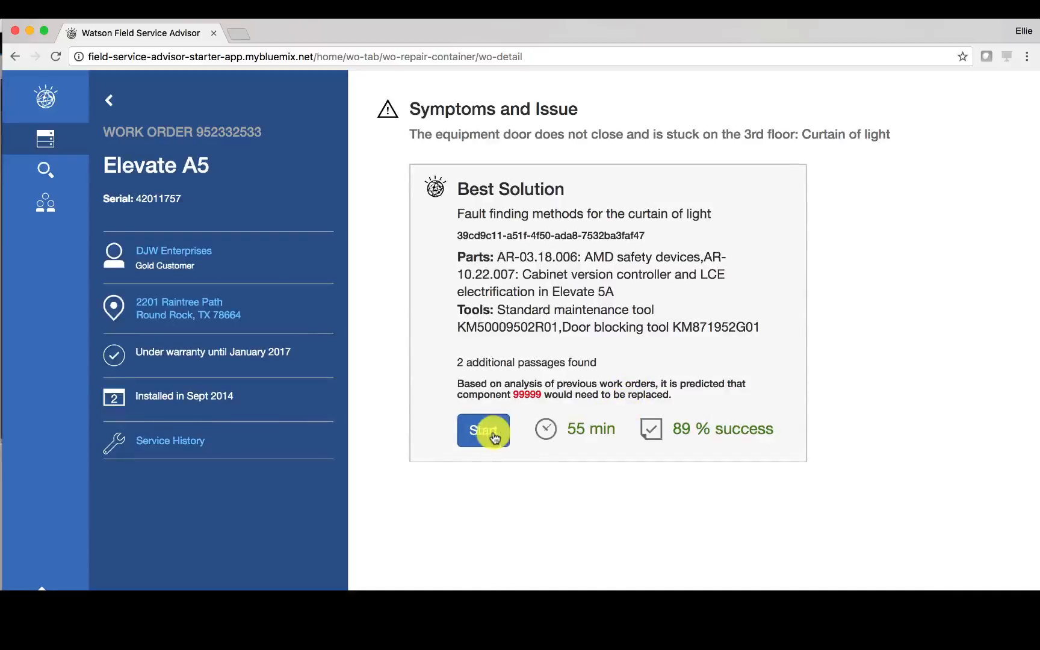
Step: Start the best solution and open the curtain of light maintenance document
click(482, 429)
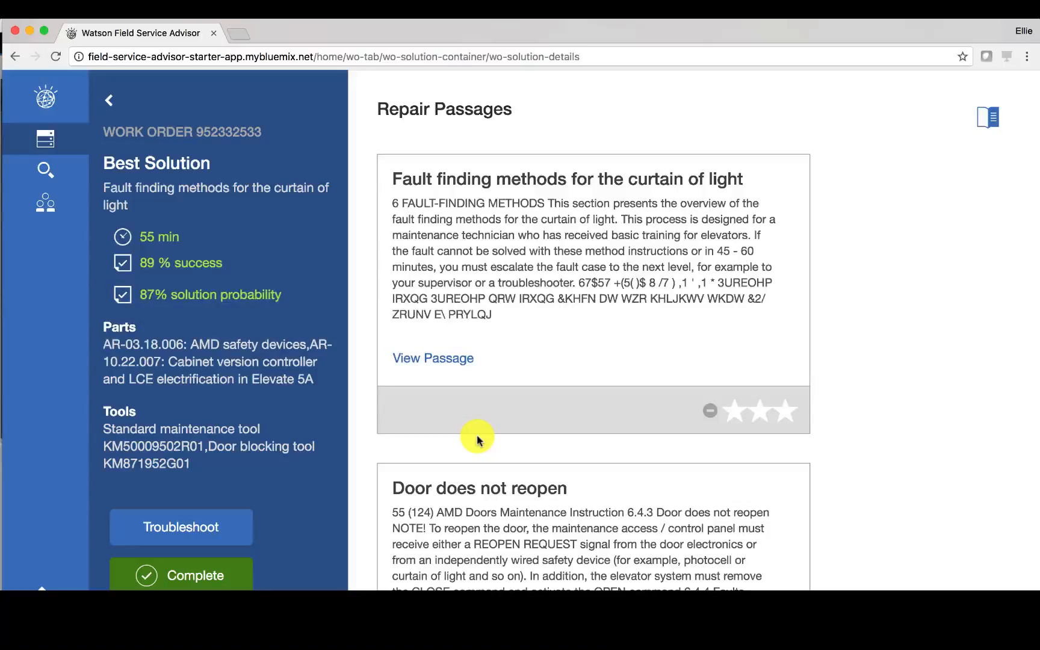
scroll(down, 3)
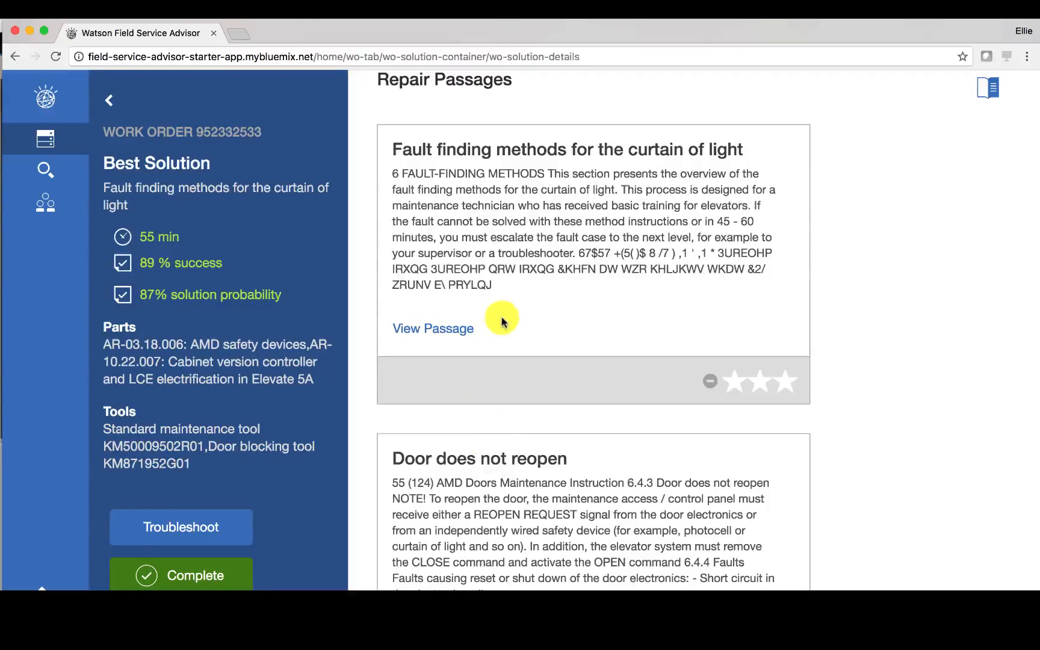
click(433, 329)
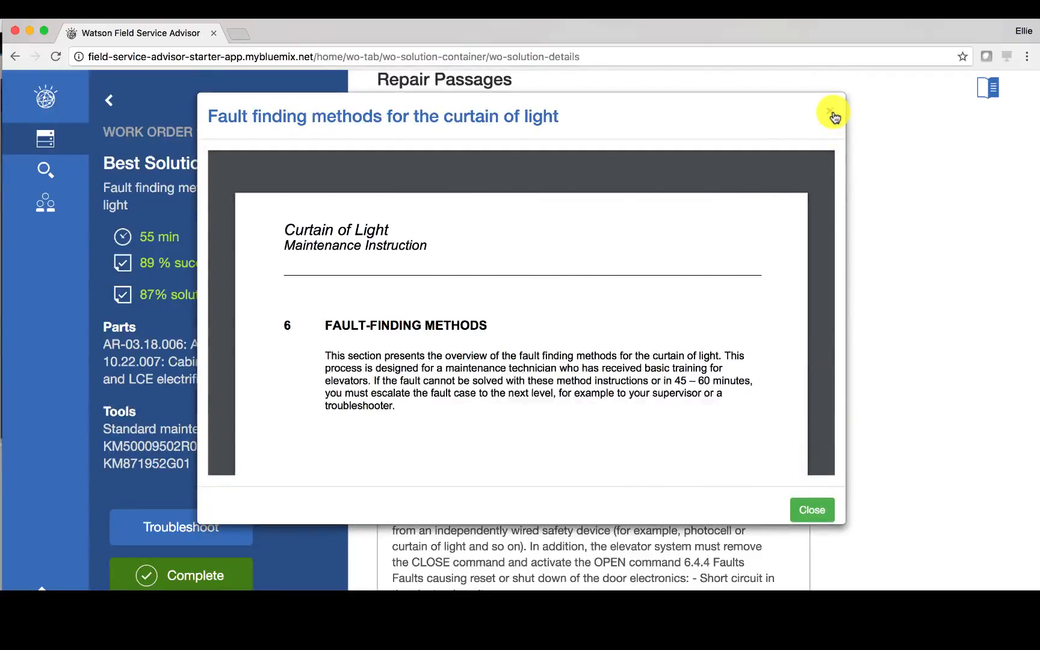
Step: Close the curtain of light document and browse passages on door reopening and closing weight
click(833, 116)
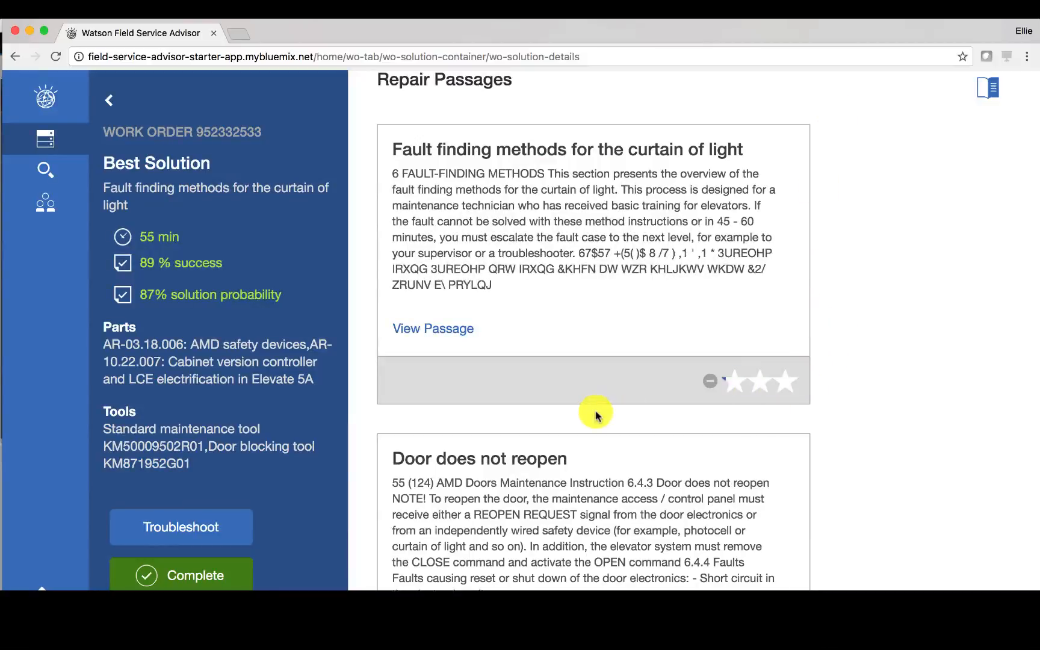
scroll(down, 3)
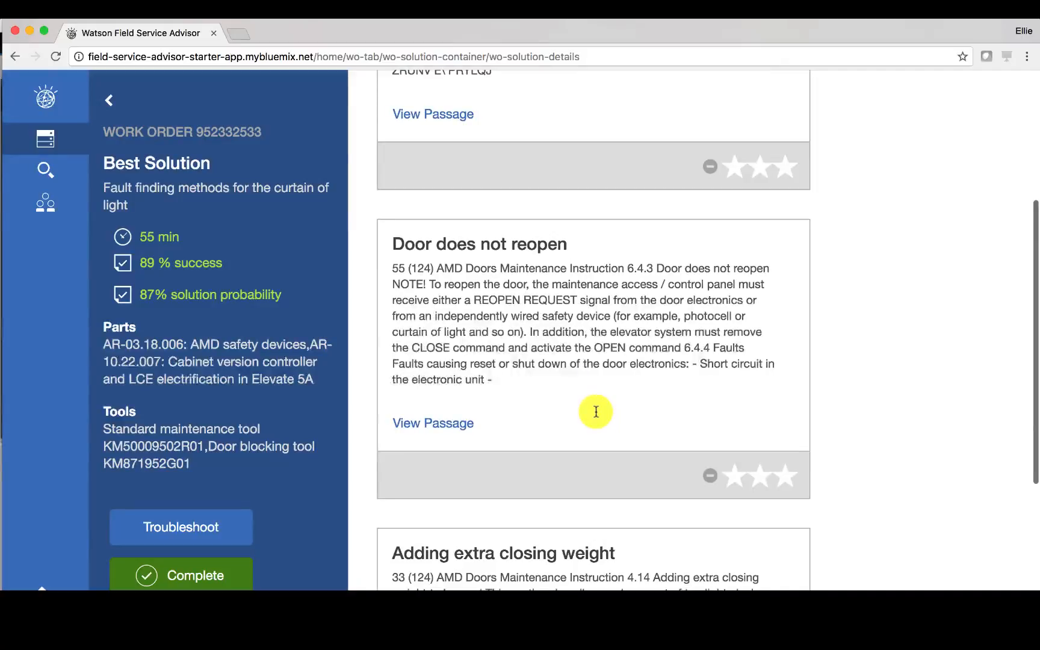
scroll(down, 3)
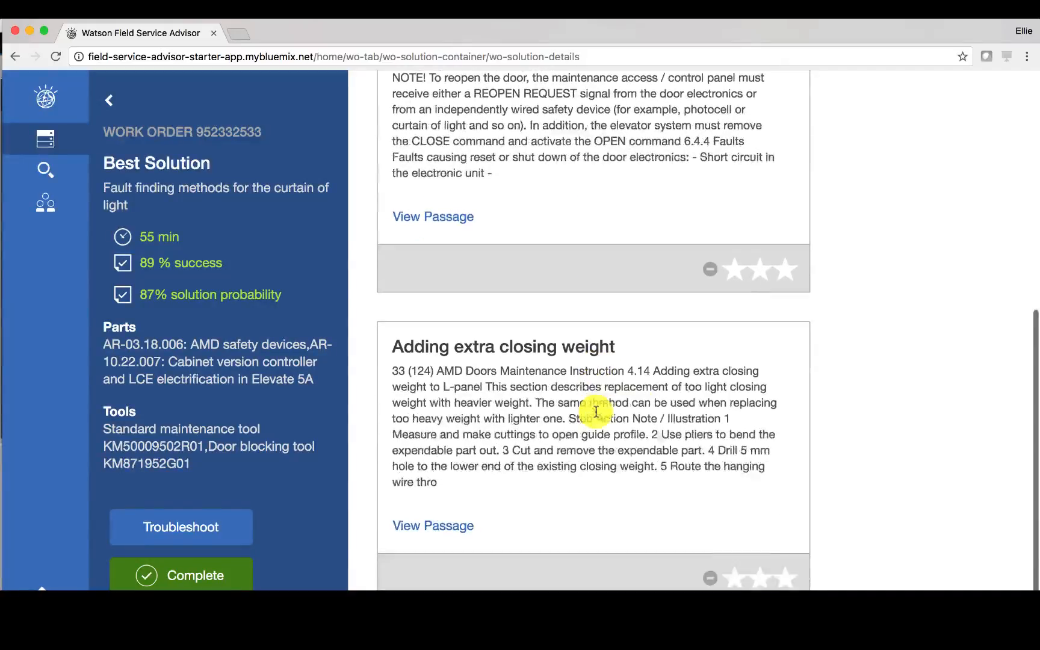
click(180, 526)
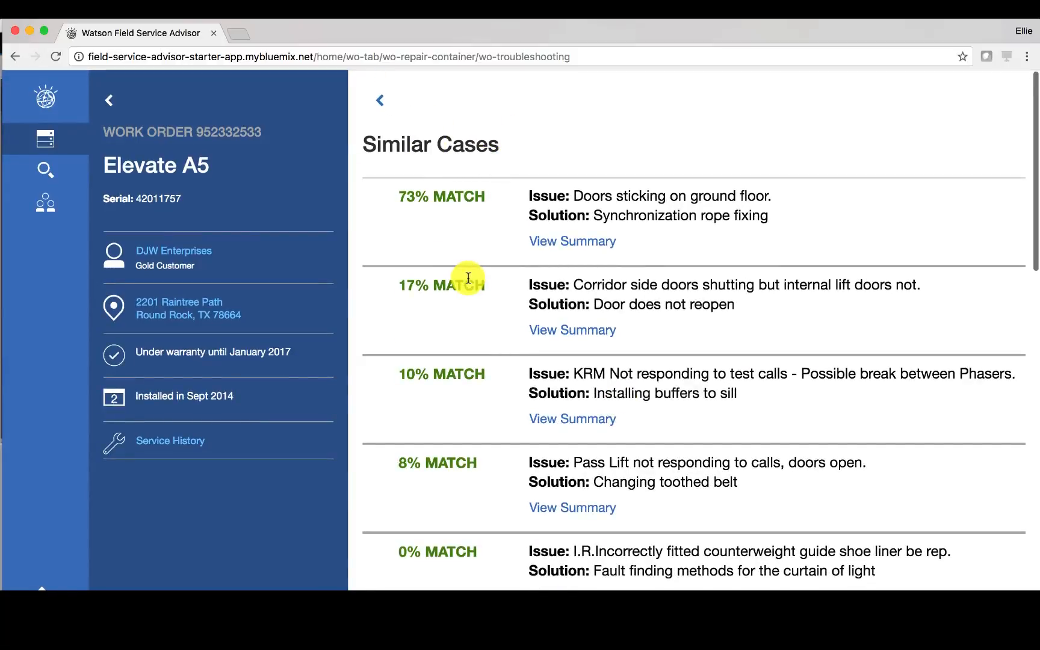
mouse_move(380, 104)
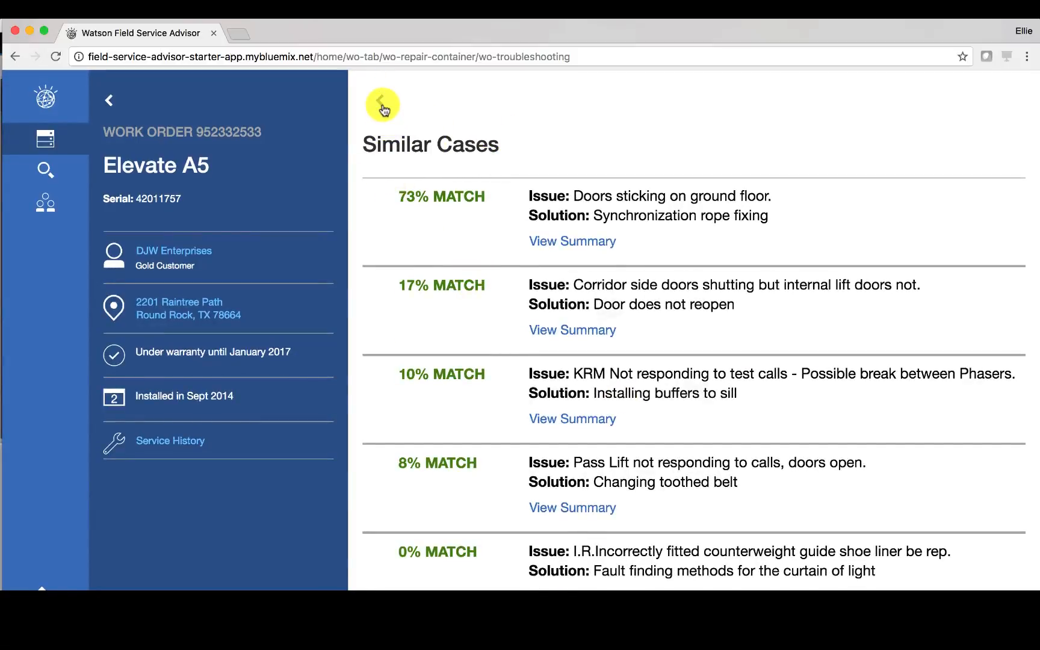
click(382, 104)
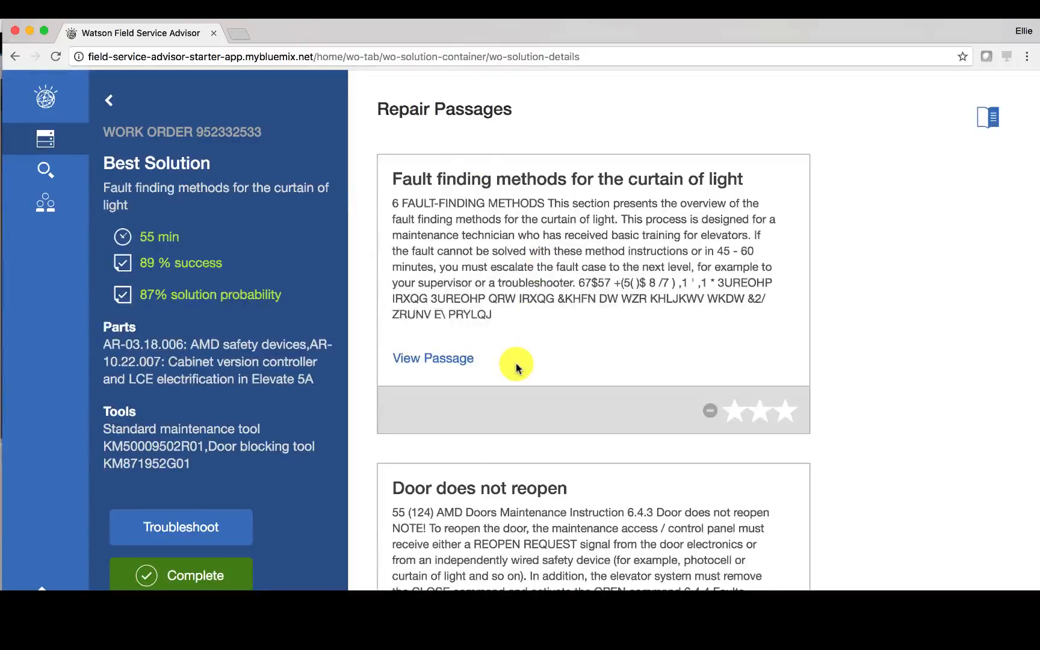
scroll(down, 3)
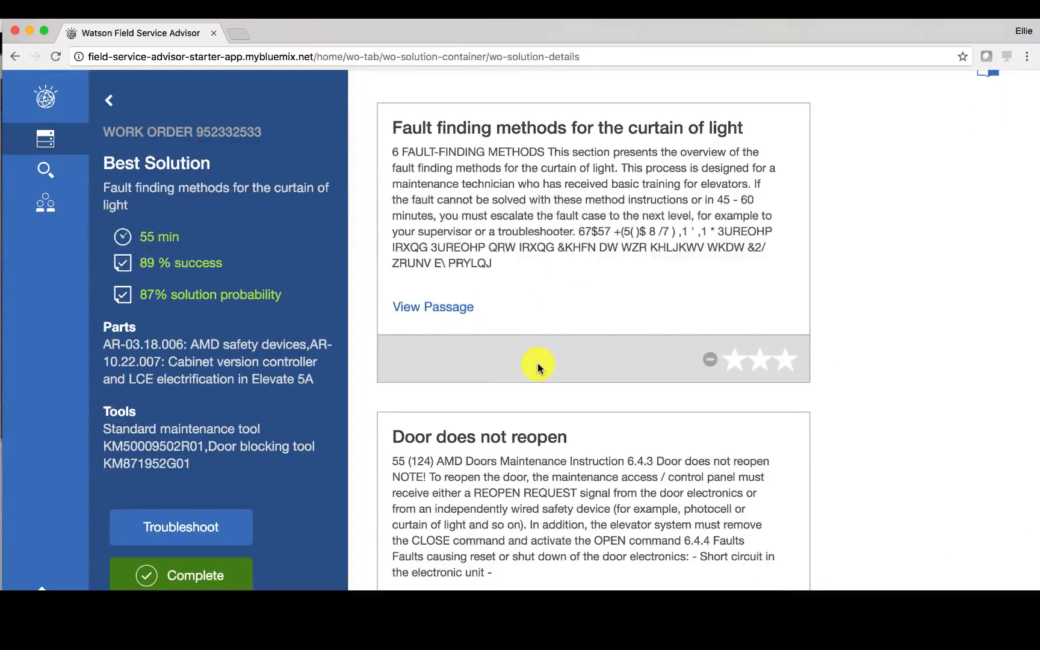
Step: Open work order 952332533's summary with its recommended solution and empty field notes
click(785, 359)
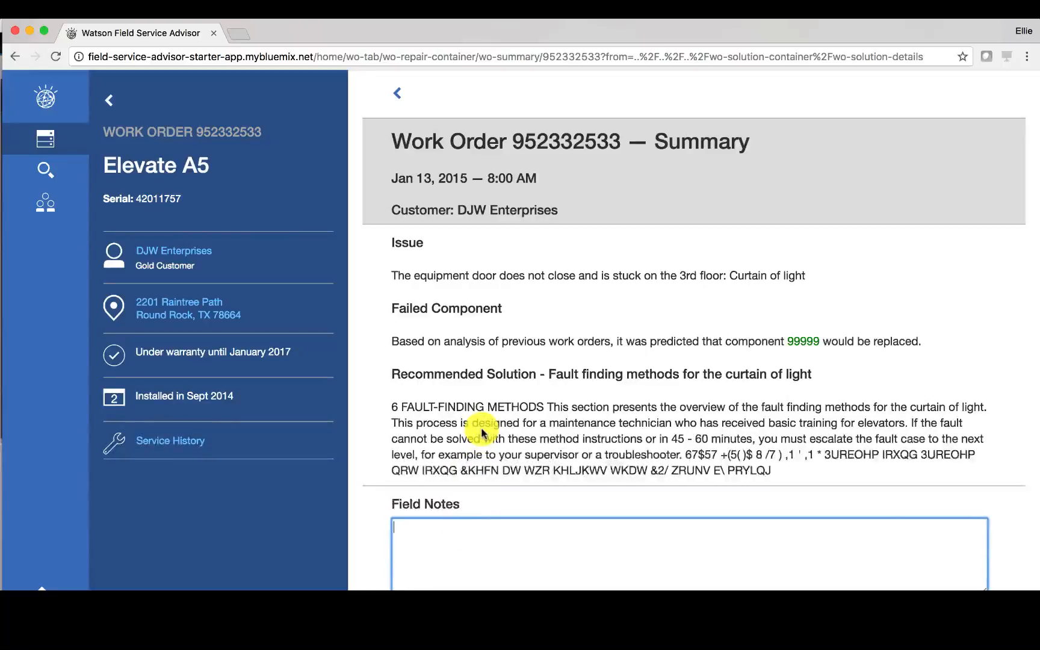
mouse_move(521, 505)
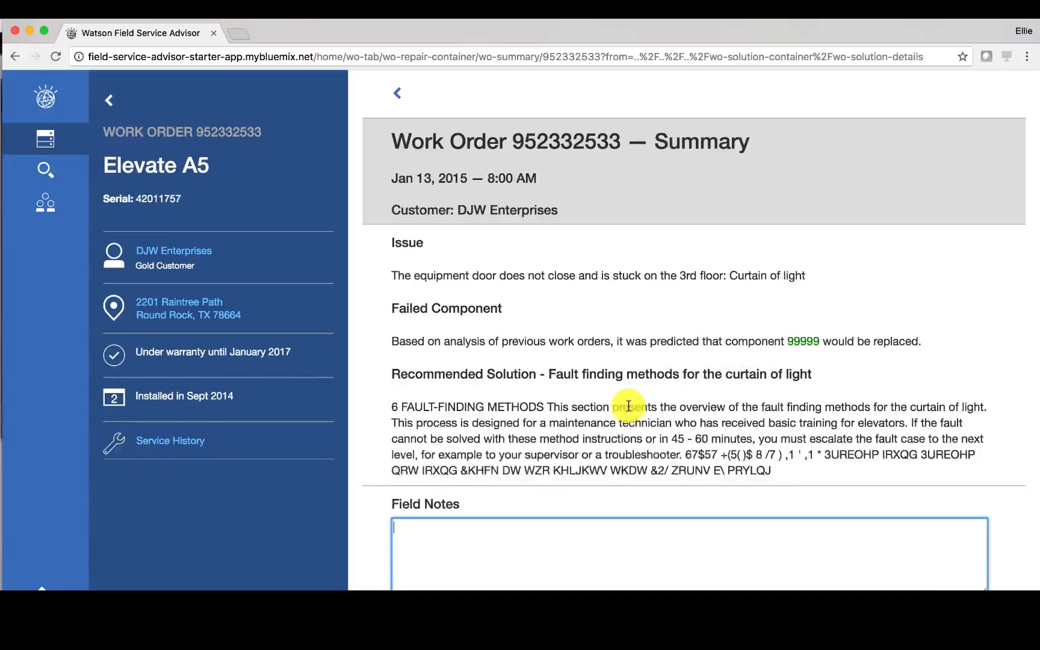
mouse_move(765, 339)
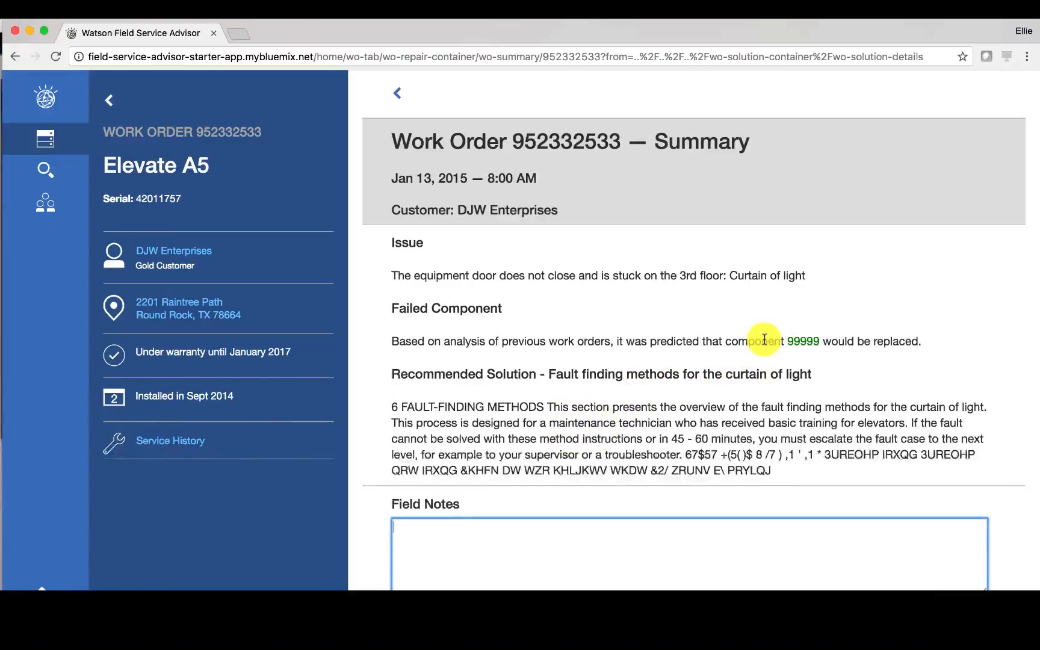
mouse_move(799, 416)
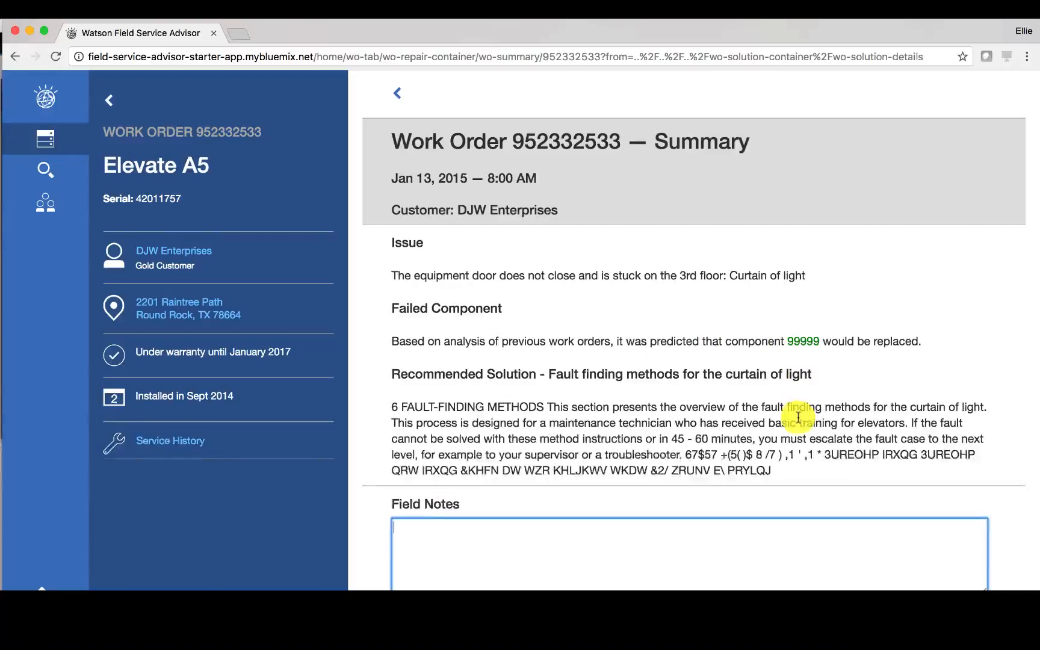
mouse_move(623, 522)
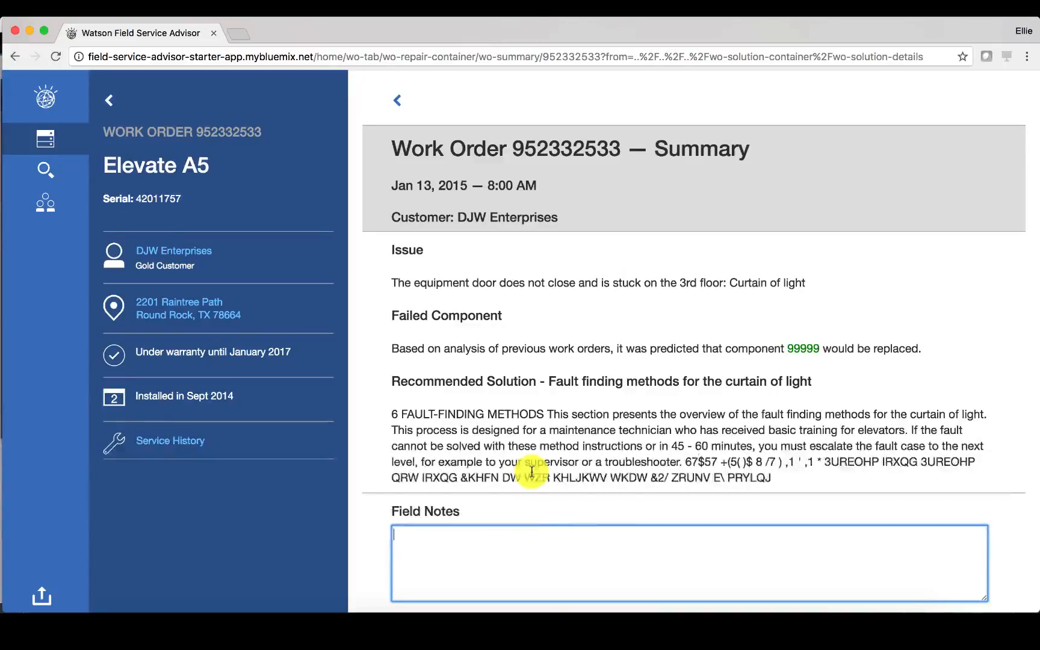
mouse_move(125, 200)
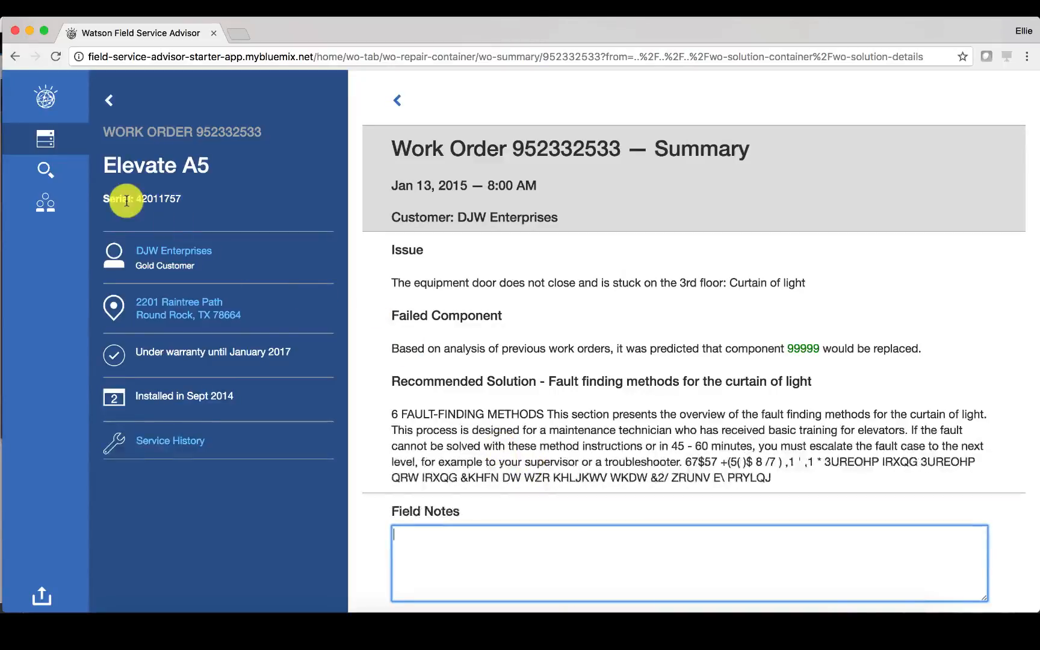
Step: Search the knowledge base for 'elevator scratch noise' and browse the six results
click(44, 169)
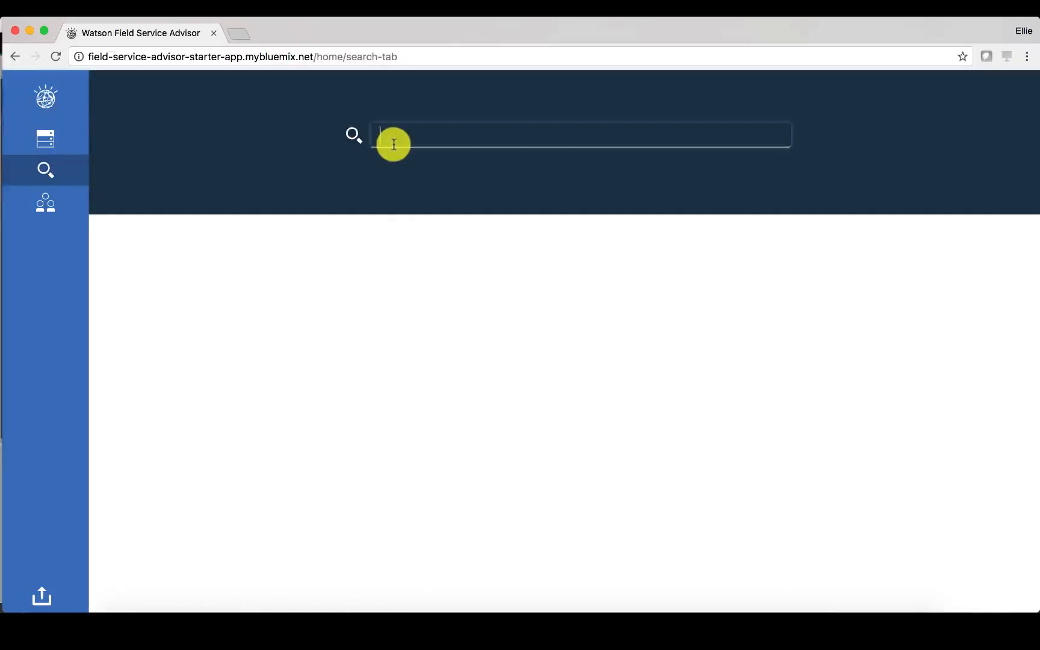
text(e)
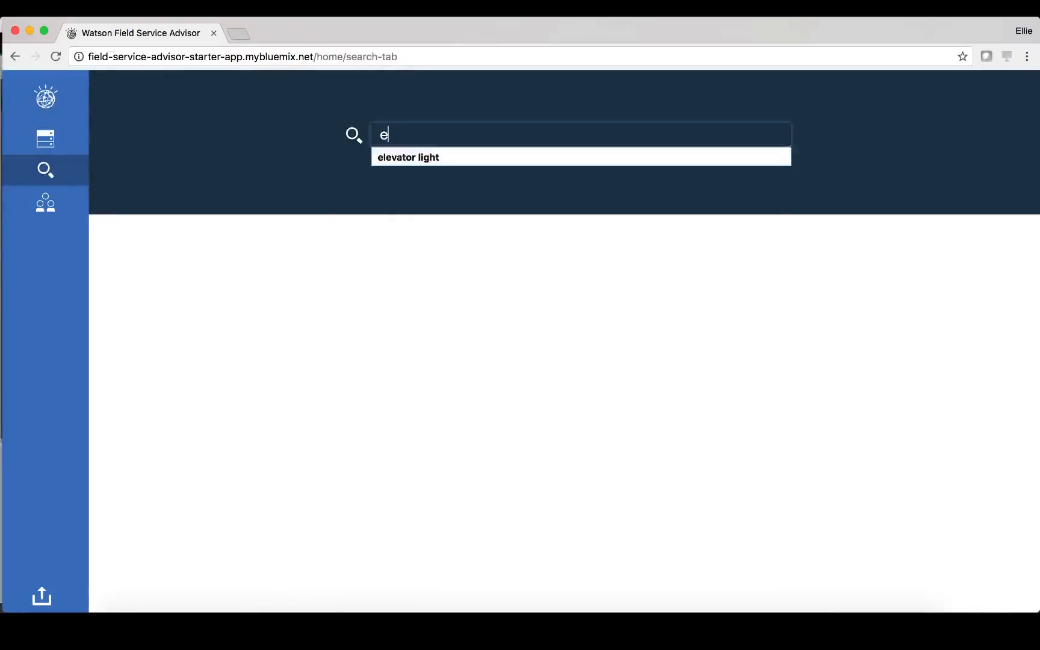
text(levator scratch noise)
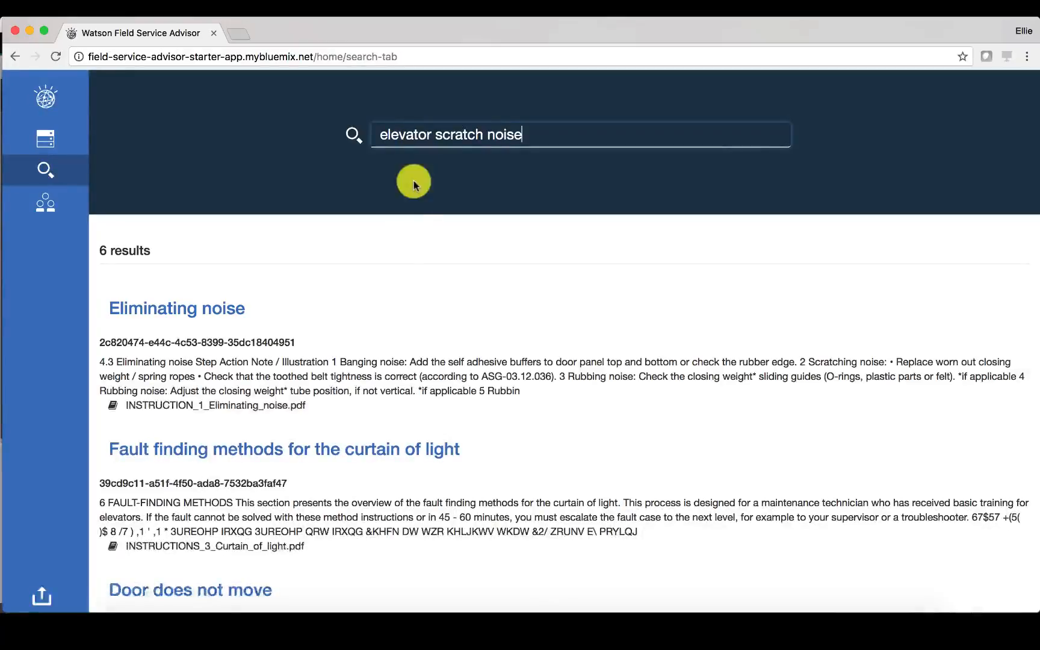
scroll(down, 3)
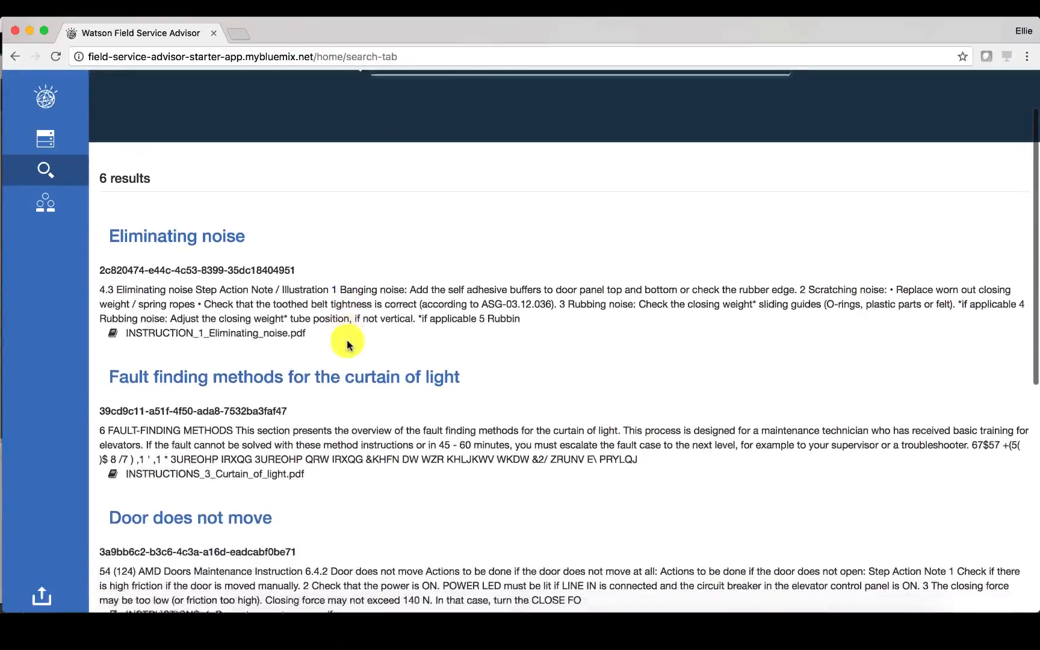
scroll(down, 3)
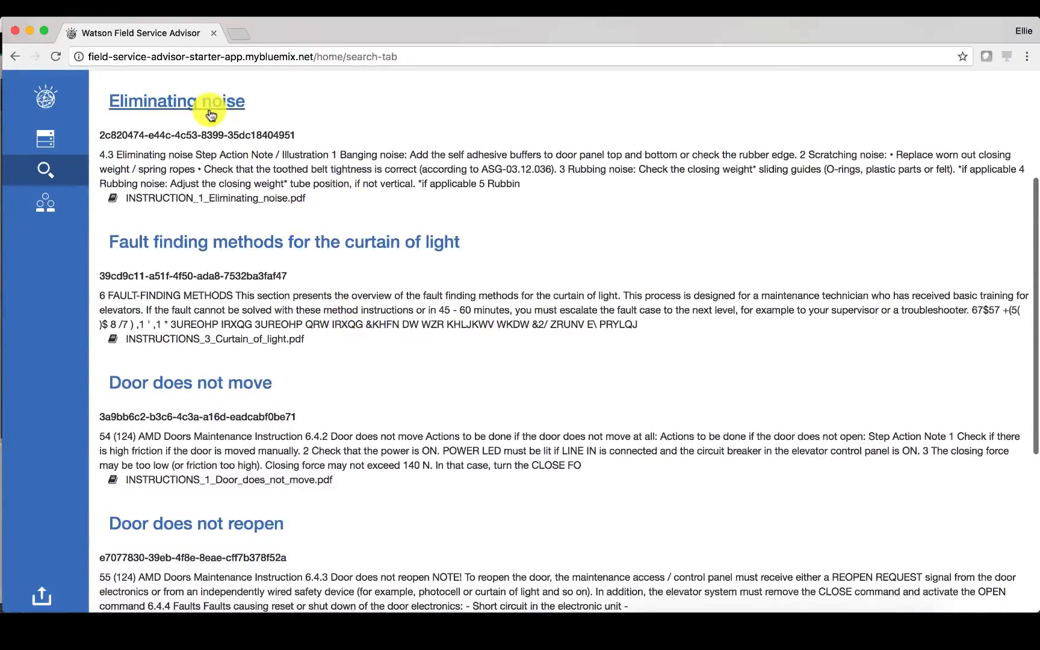
Step: Open the 'Eliminating noise' document, then close it
click(176, 101)
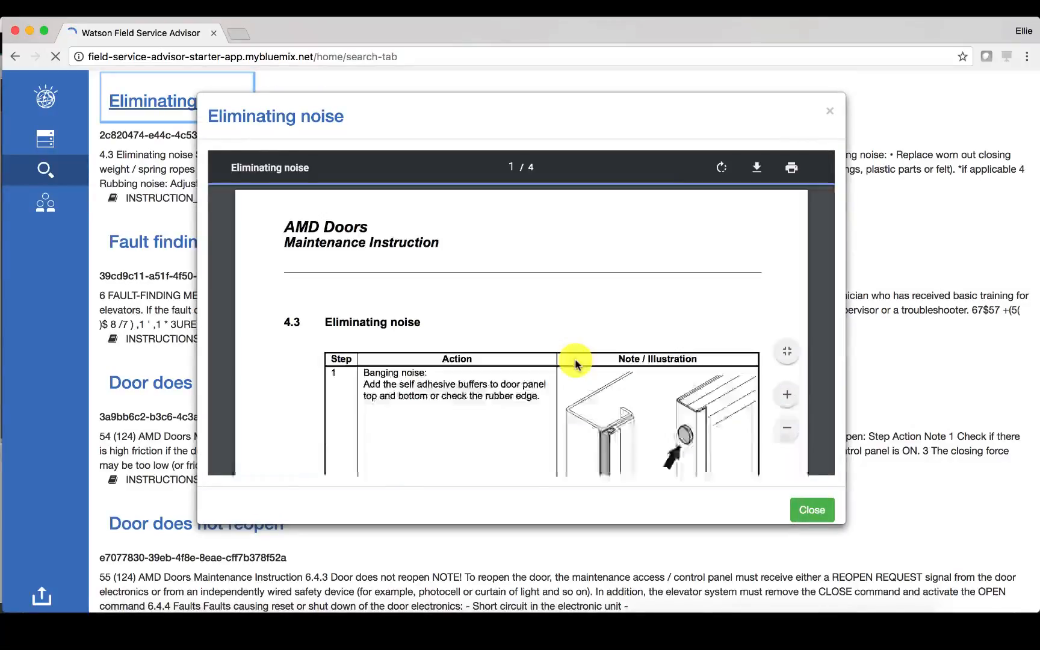
click(829, 111)
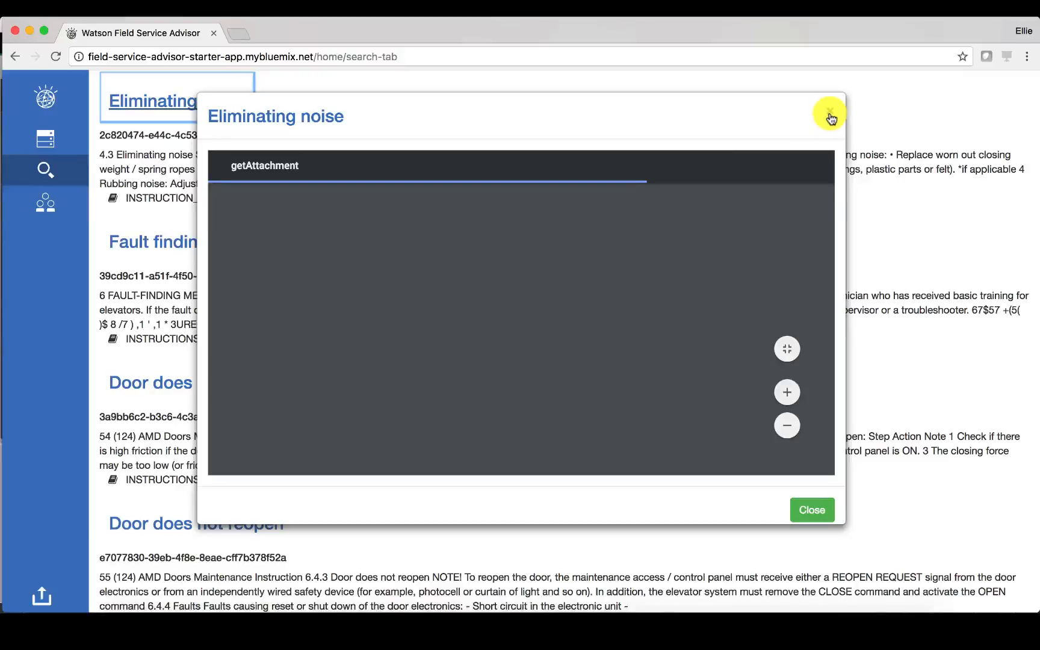
click(829, 113)
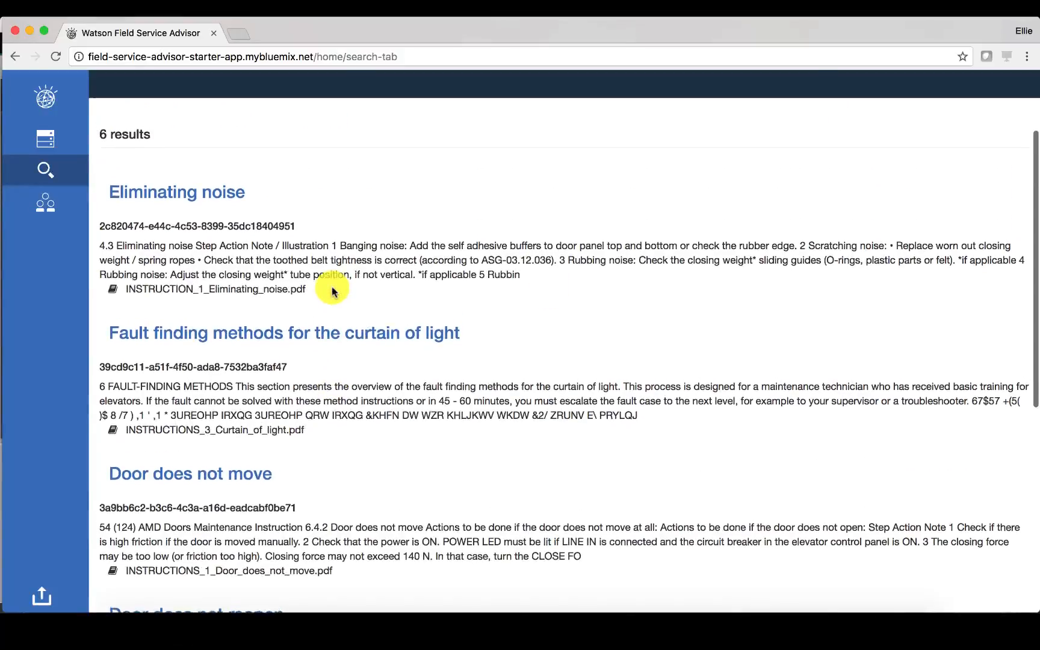
Step: Switch to the chat tab showing the Rocket.Chat sign-in form
click(45, 202)
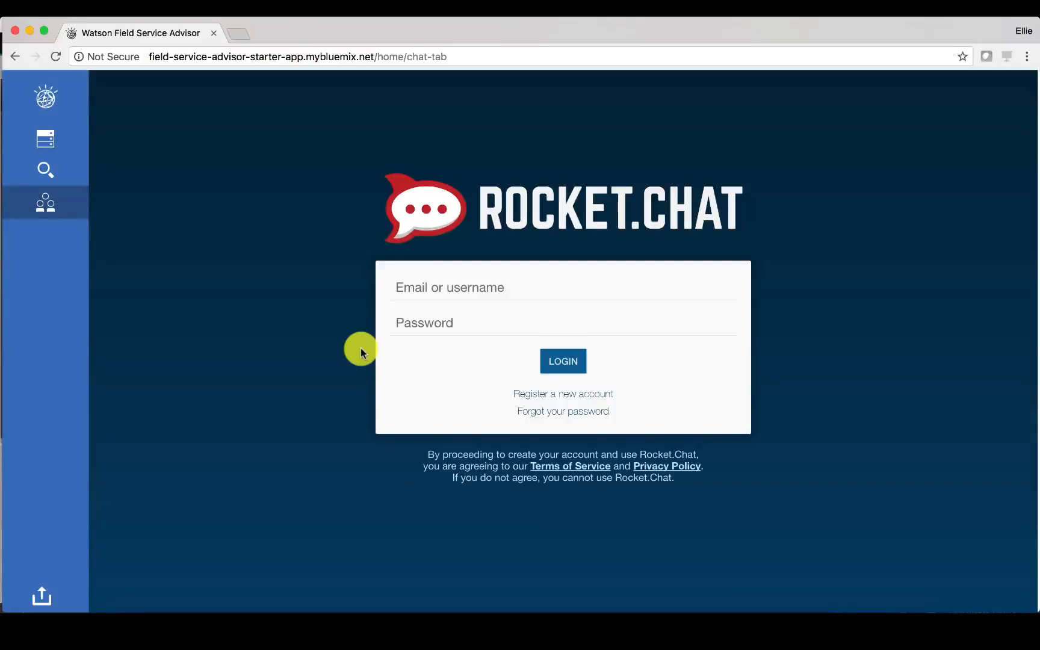
mouse_move(335, 336)
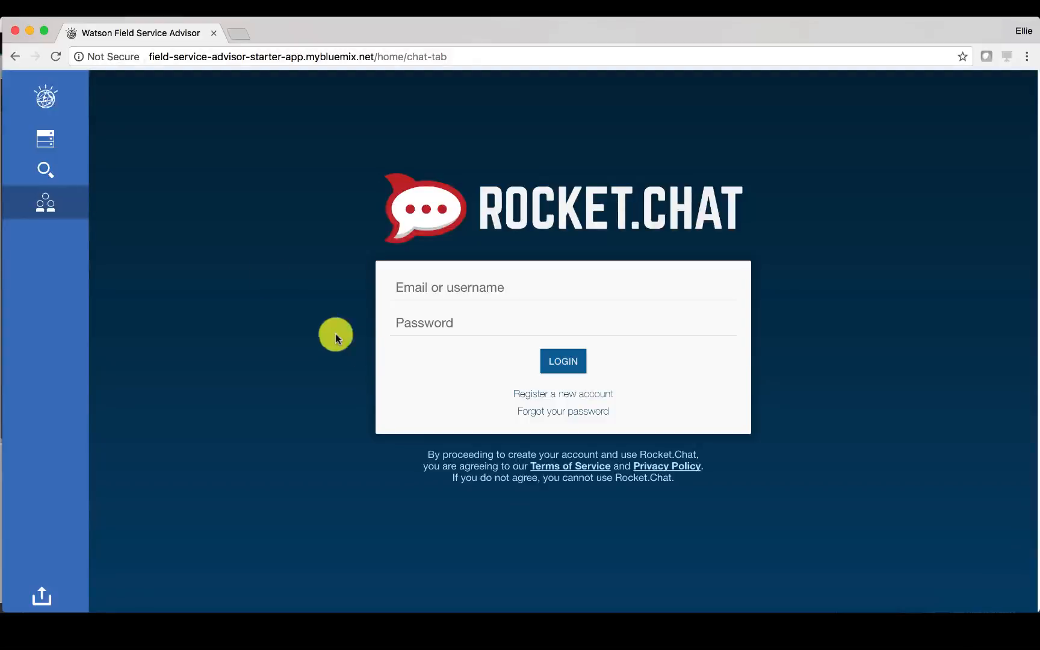
mouse_move(45, 102)
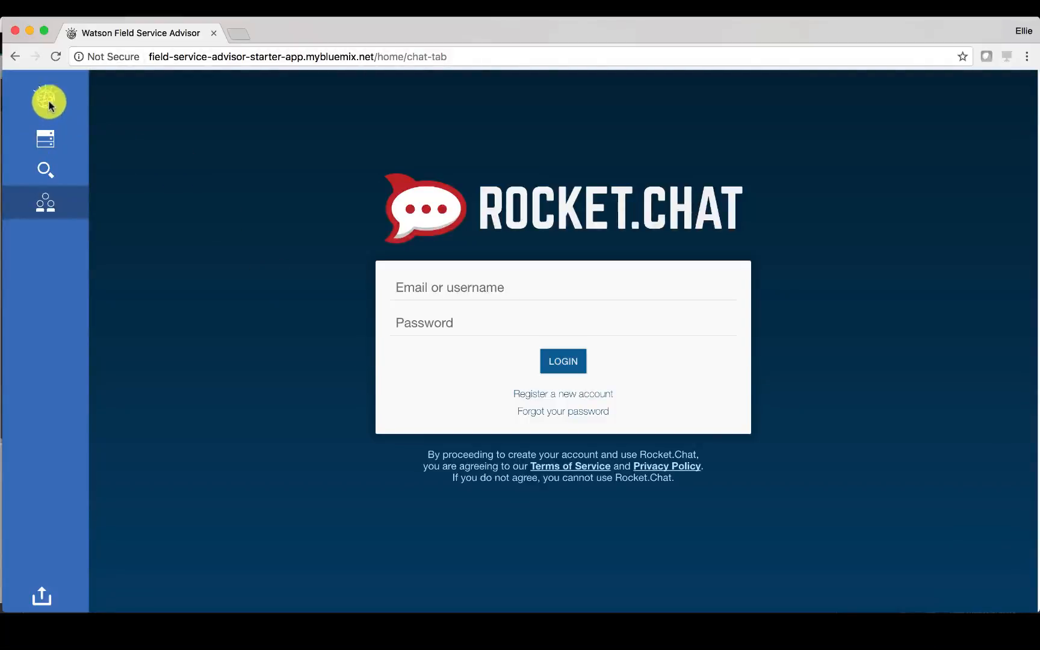
Step: Return to the work orders list and open IBM Corp work order 952332519's details
click(45, 138)
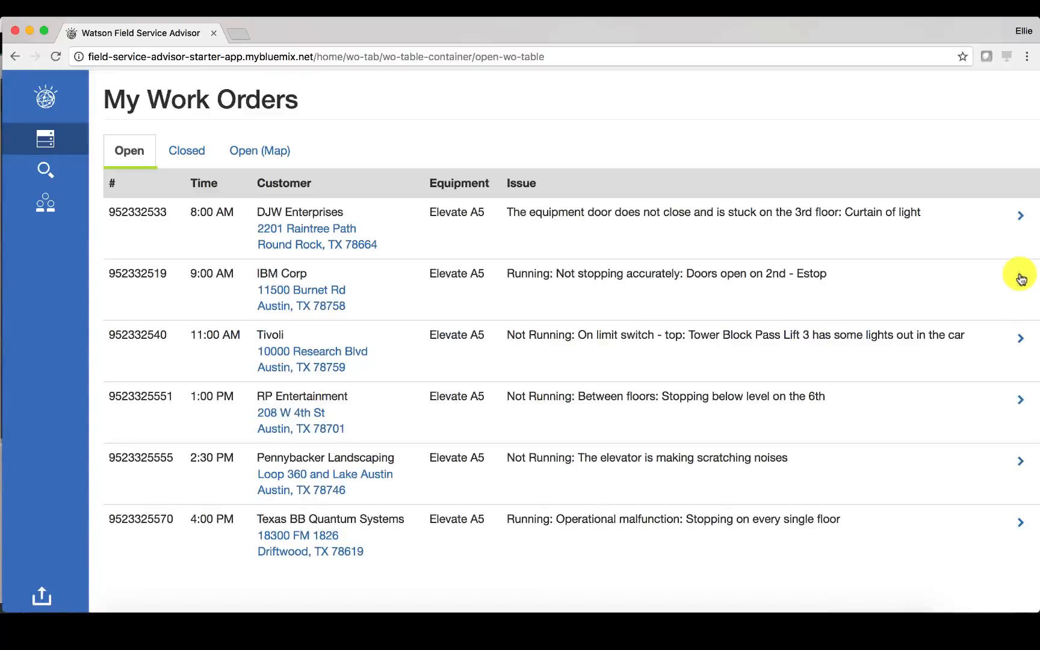
click(1020, 274)
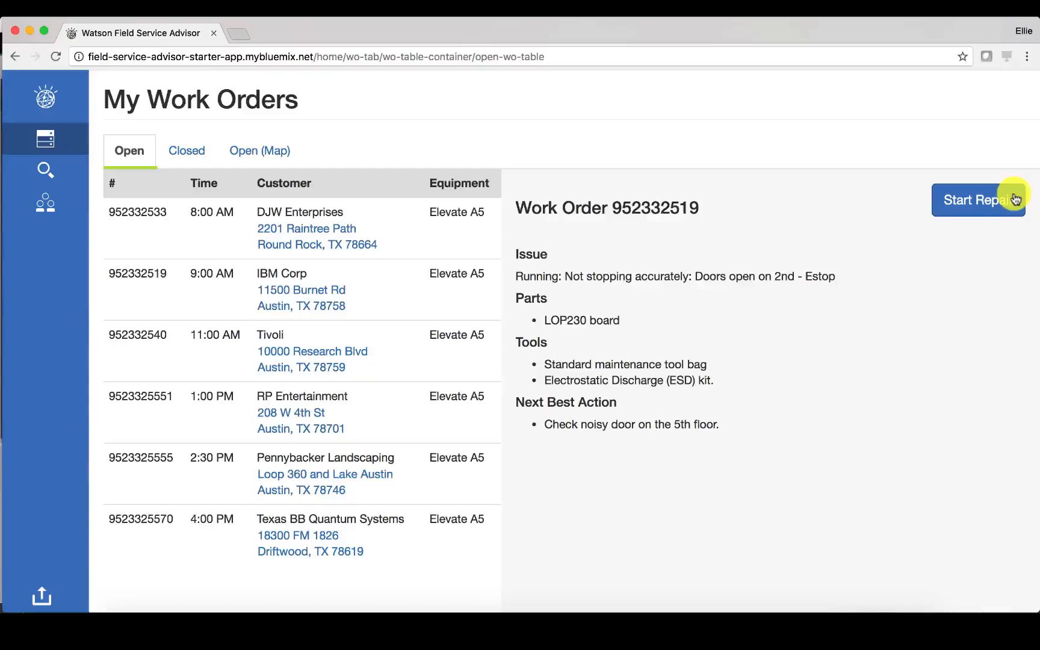
mouse_move(240, 219)
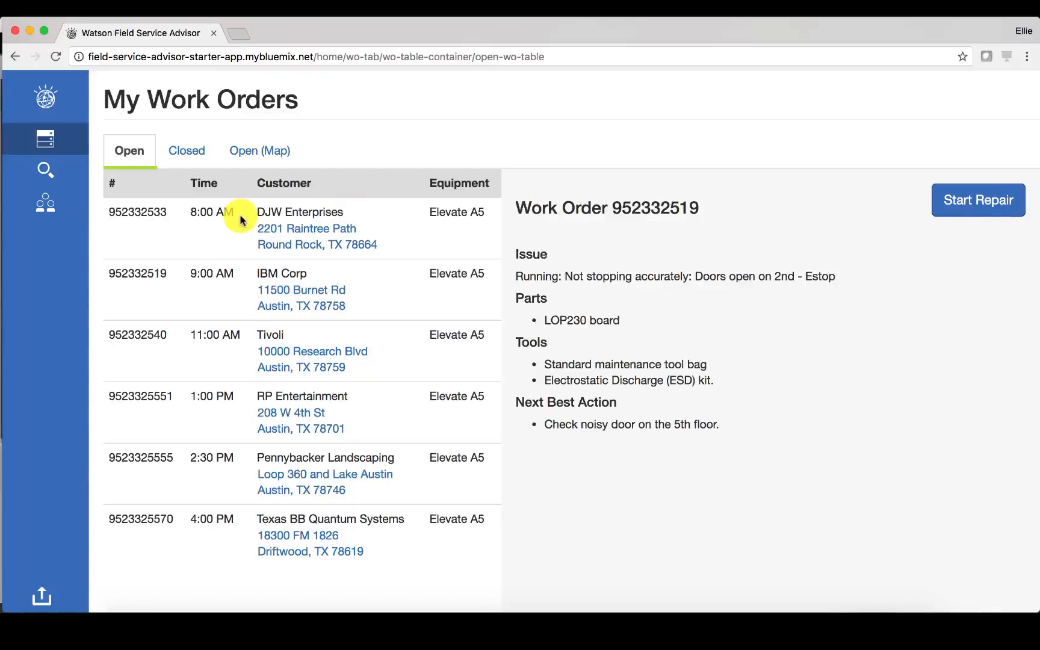